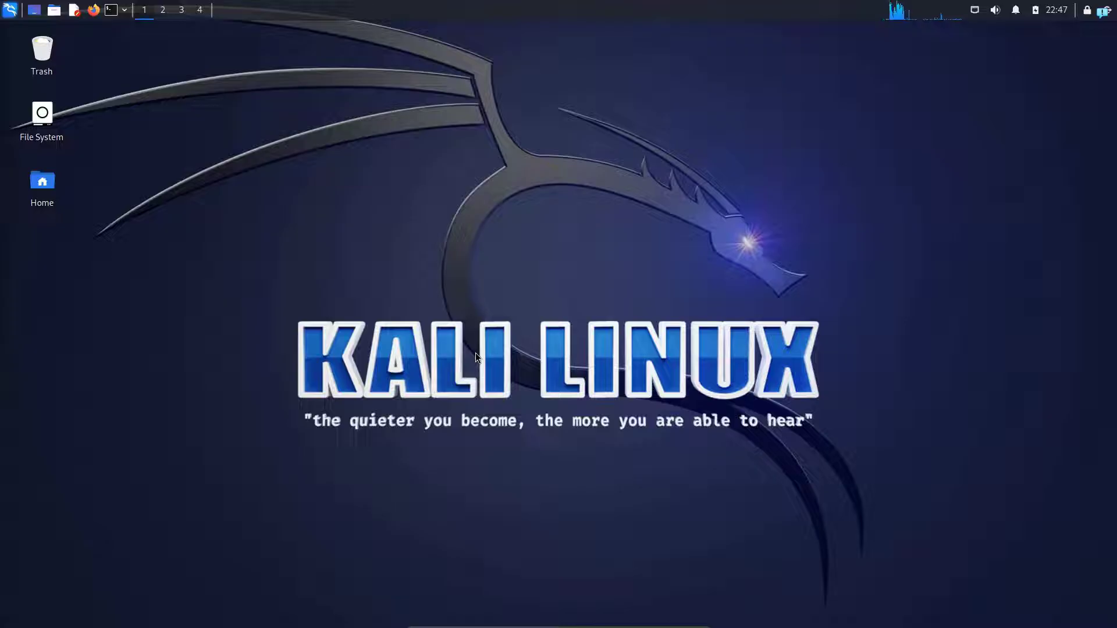
Search Google for rustscan in Firefox and reach the RustScan GitHub README
{"action": "left_click", "coordinate": [93, 10]}
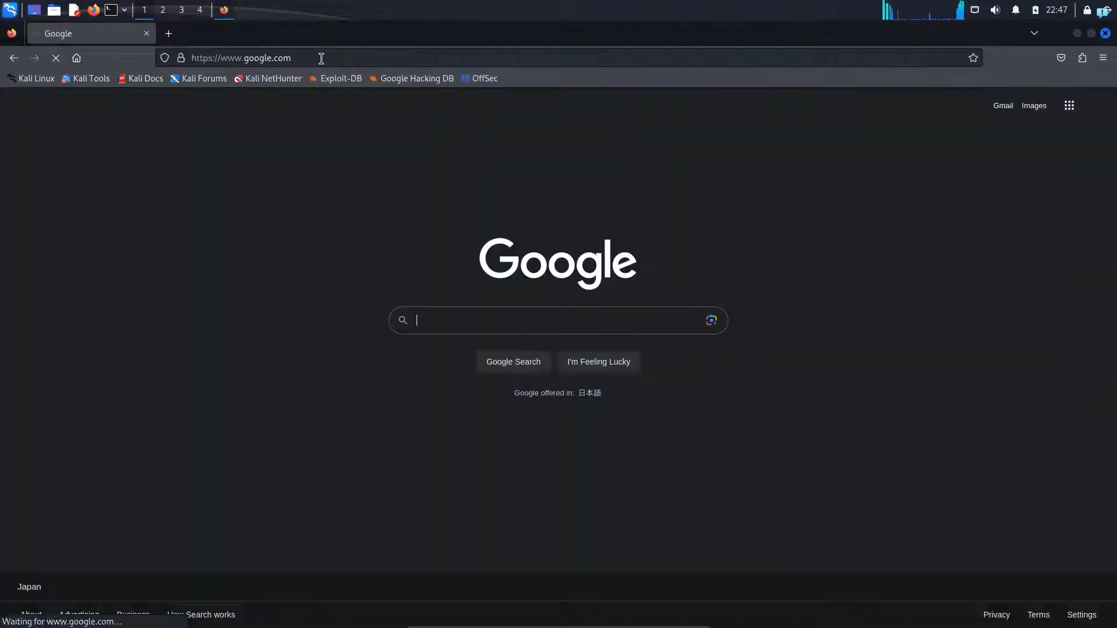
{"action": "type", "text": "rustscan"}
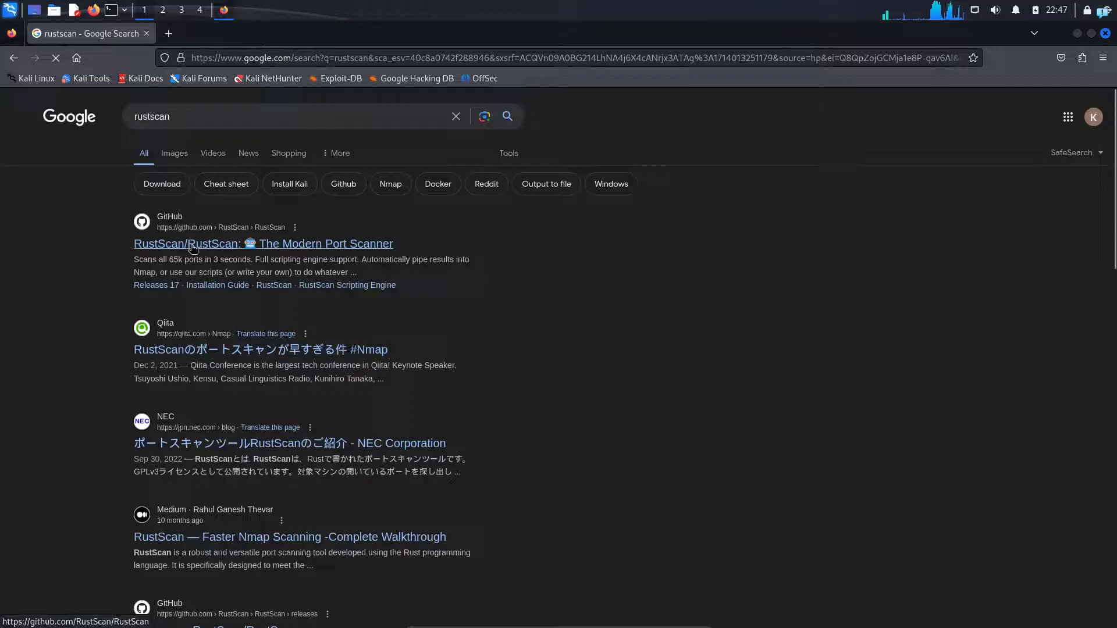
{"action": "left_click", "coordinate": [261, 243]}
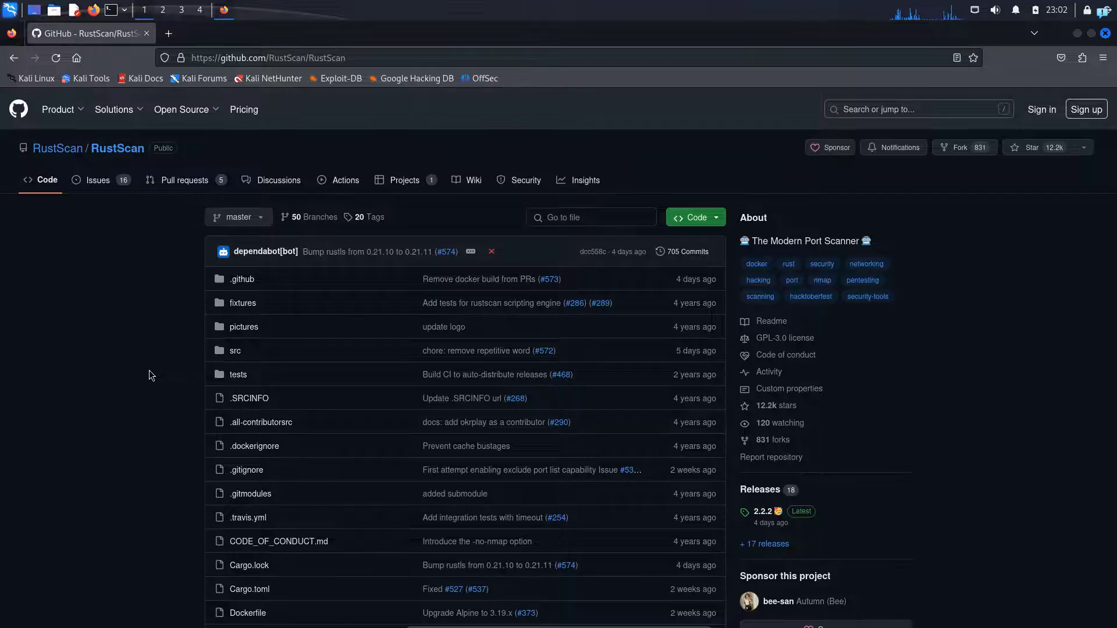
{"action": "scroll", "scroll_direction": "down", "scroll_amount": 3}
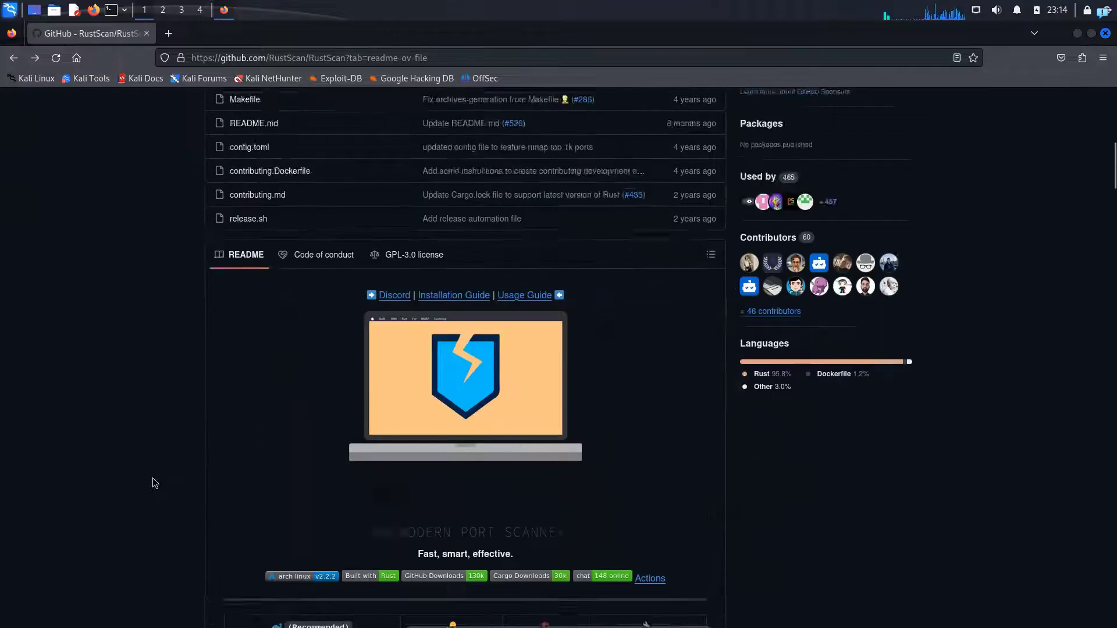
Follow the Kali install guide to the releases page and download rustscan_2.2.2_amd64.deb
{"action": "scroll", "scroll_direction": "down", "scroll_amount": 3}
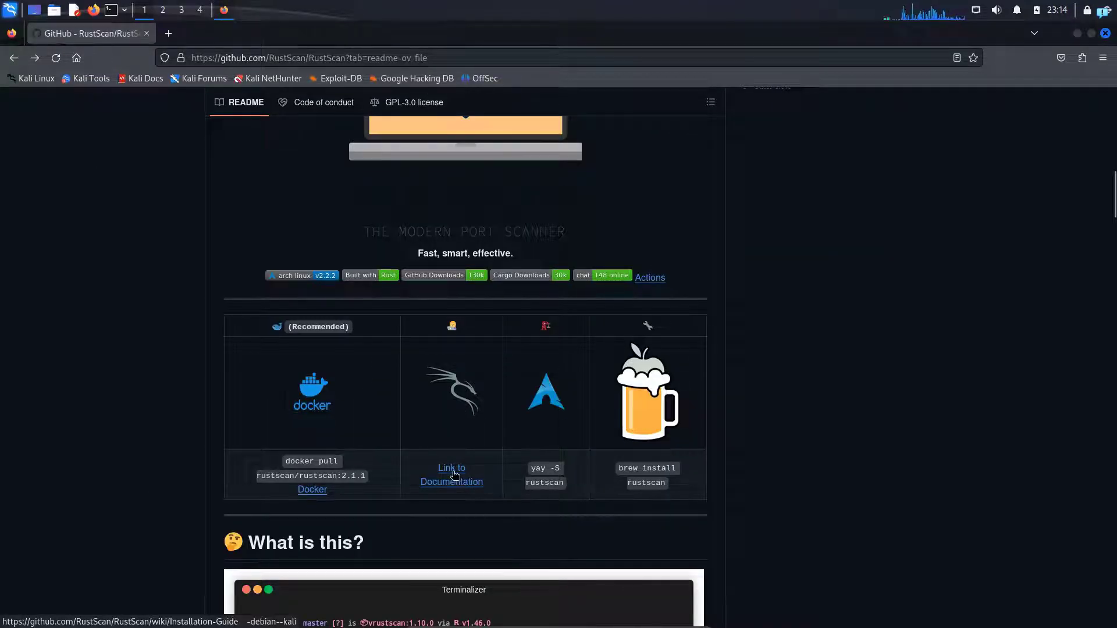
{"action": "left_click", "coordinate": [452, 475]}
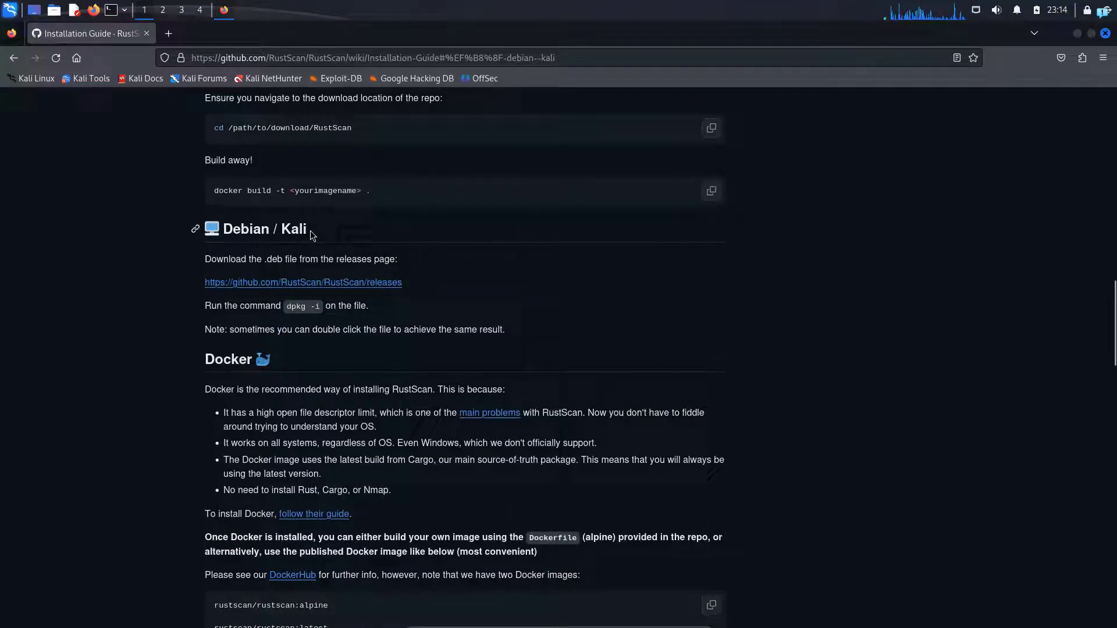
{"action": "double_click", "coordinate": [264, 229]}
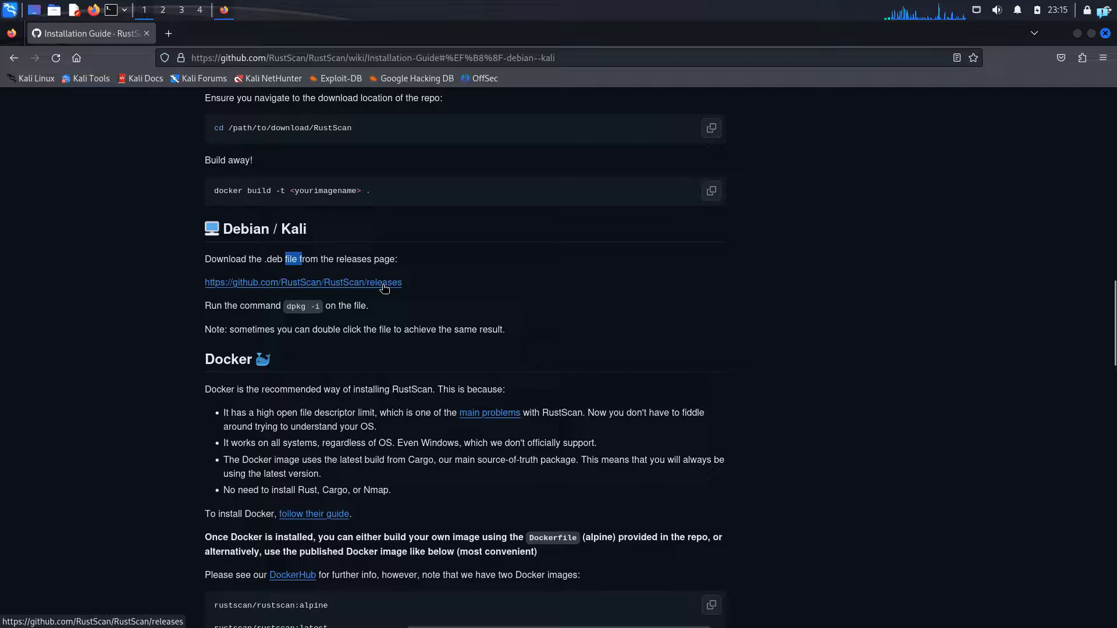
{"action": "left_click", "coordinate": [303, 282]}
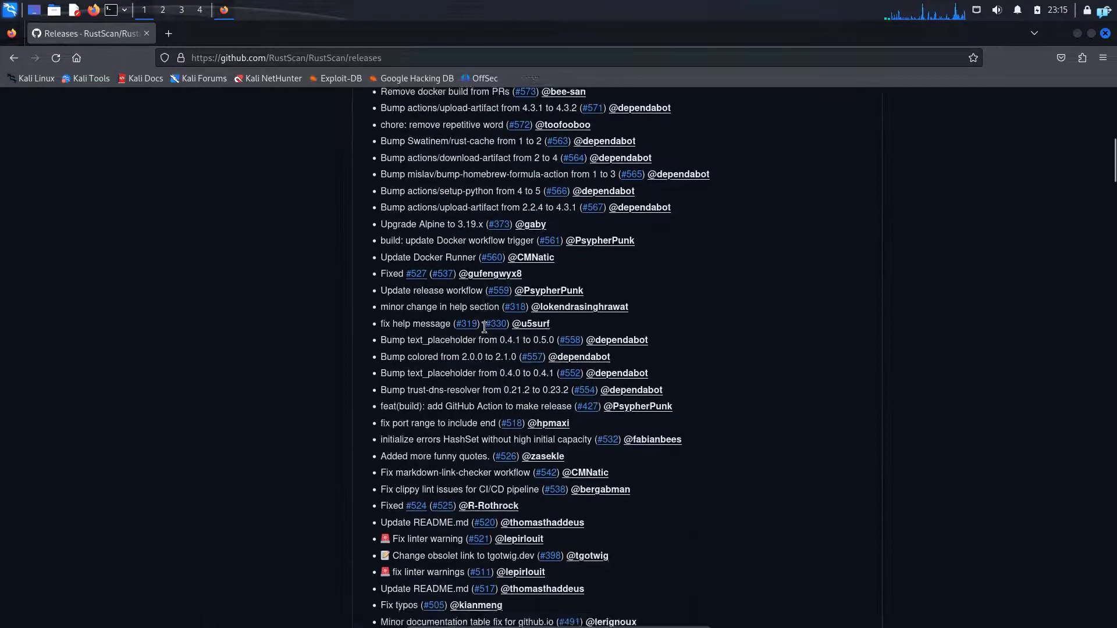
{"action": "scroll", "scroll_direction": "down", "scroll_amount": 3}
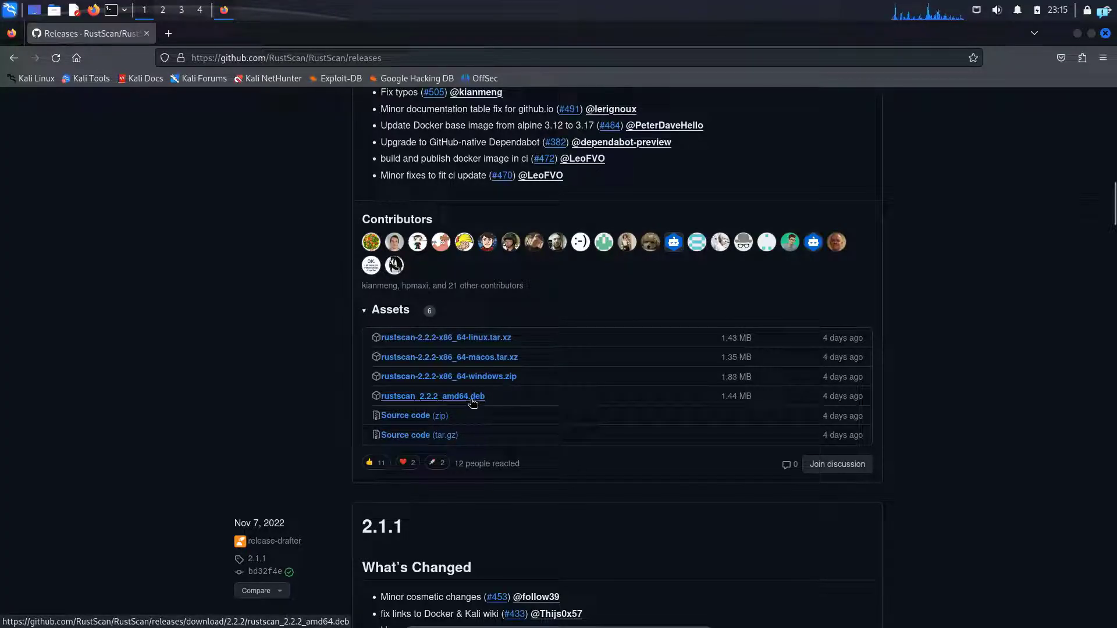
{"action": "left_click", "coordinate": [432, 395]}
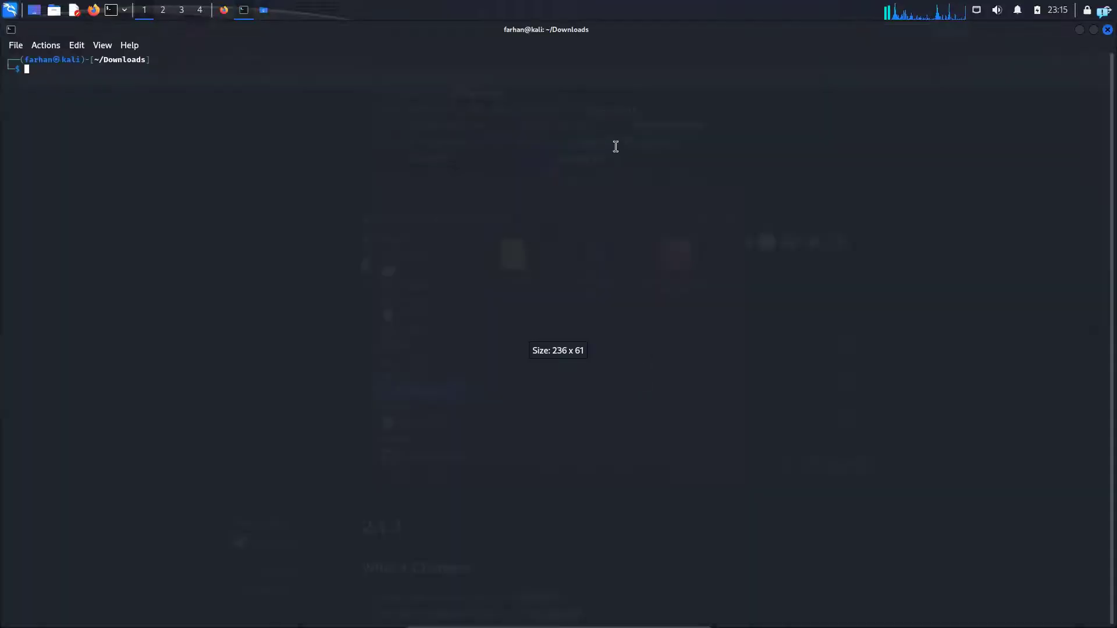
List Downloads and install rustscan_2.2.2_amd64.deb with sudo dpkg -i
{"action": "type", "text": "ls"}
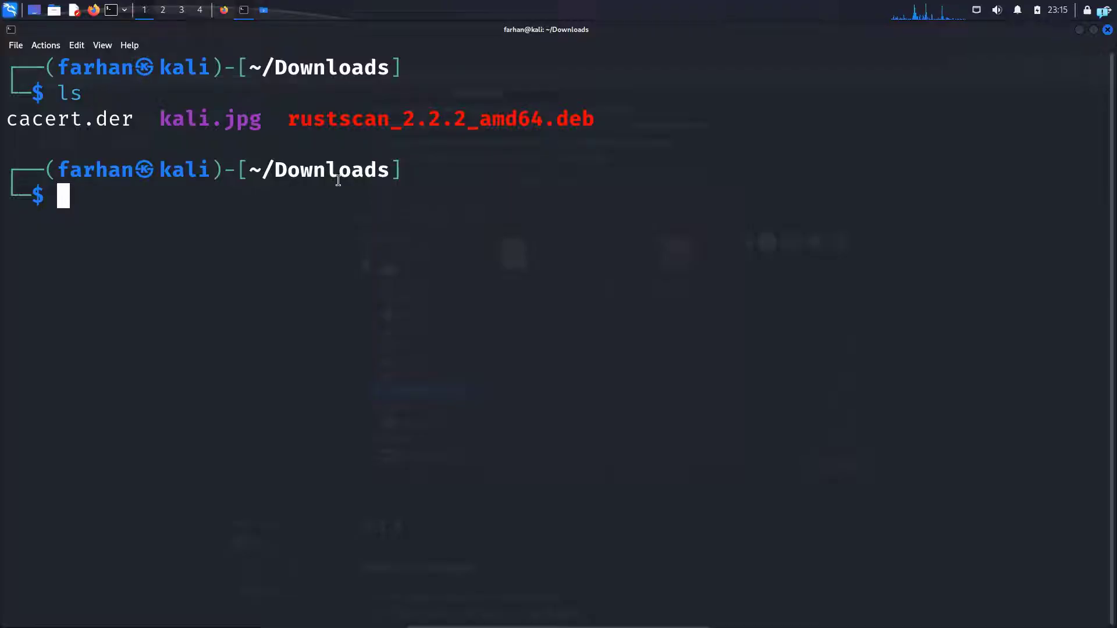
{"action": "type", "text": "sudo dpkg"}
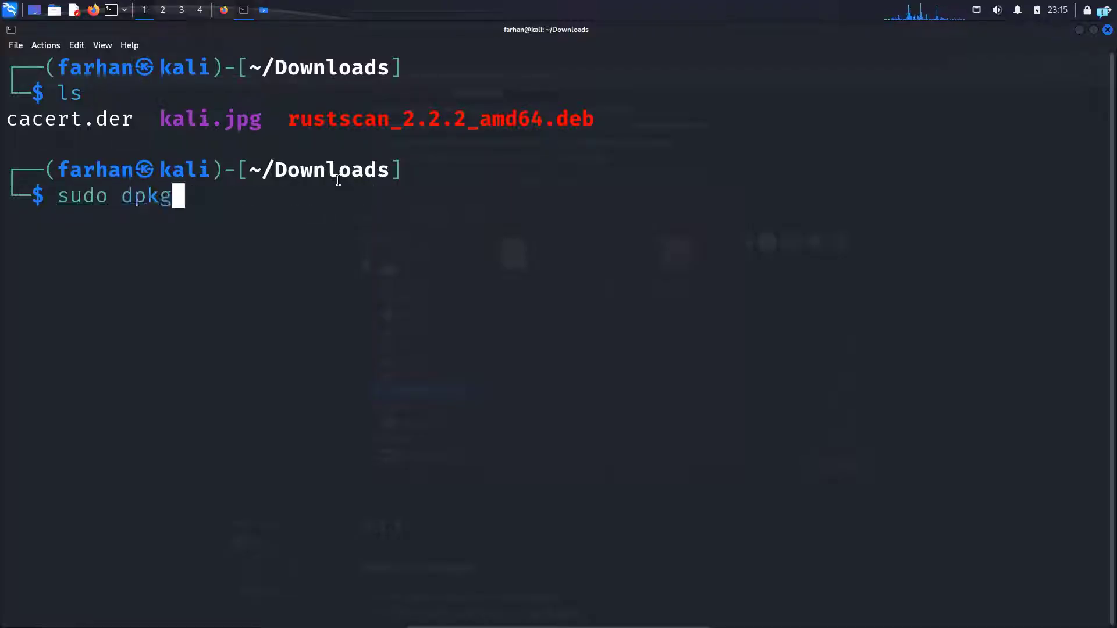
{"action": "type", "text": "-i"}
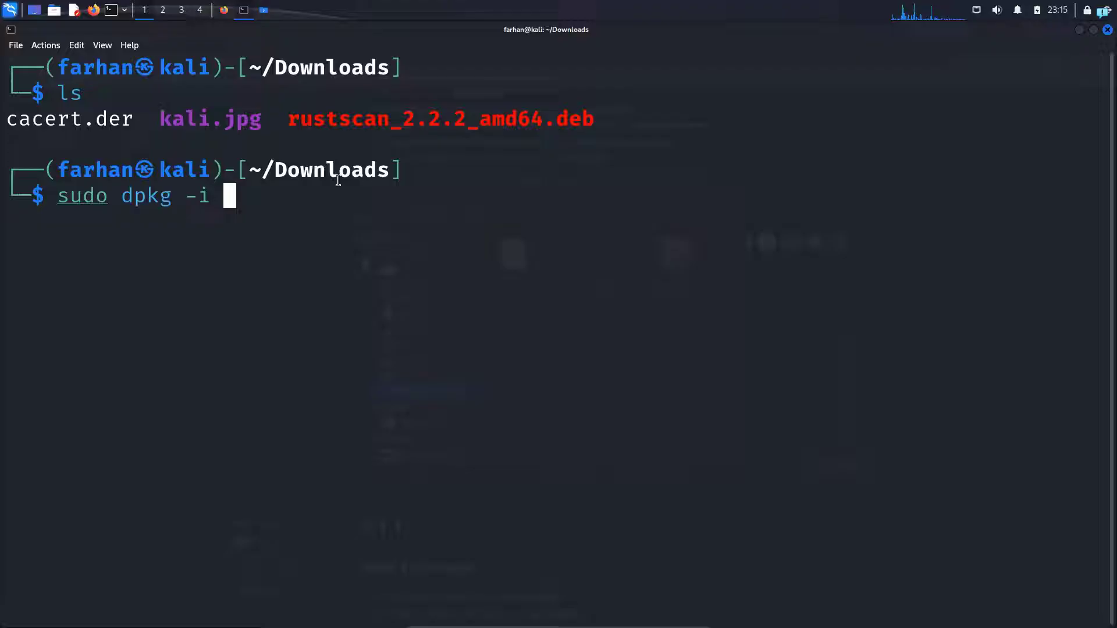
{"action": "type", "text": "rustscan_2.2.2_amd64.deb"}
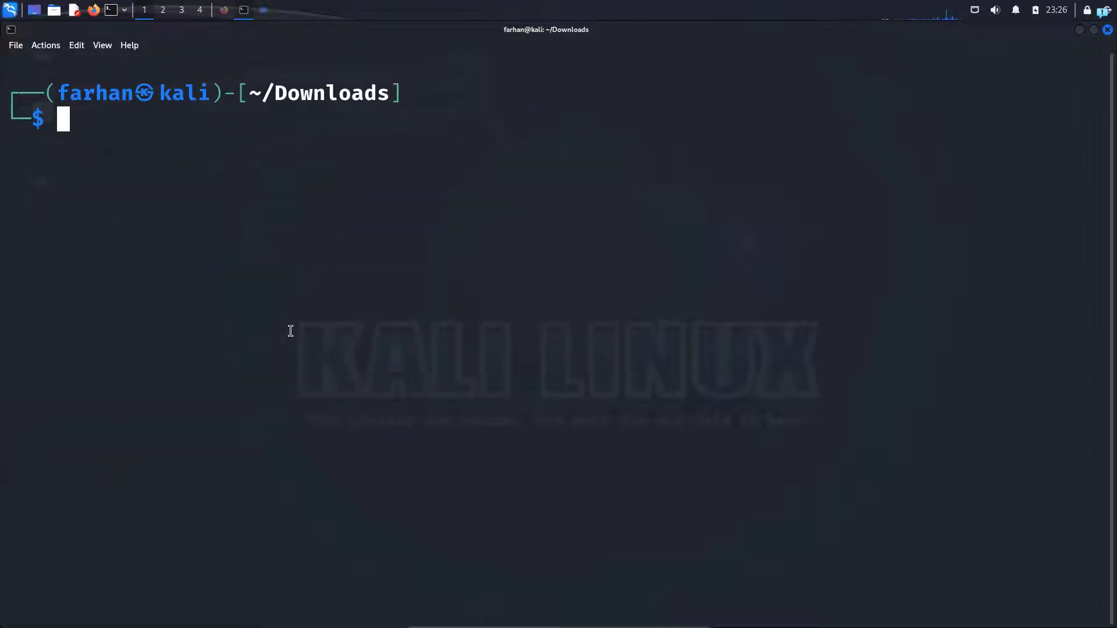
Show rustscan -h and review its address, port, range, timeout and nmap-argument options
{"action": "type", "text": "rustc"}
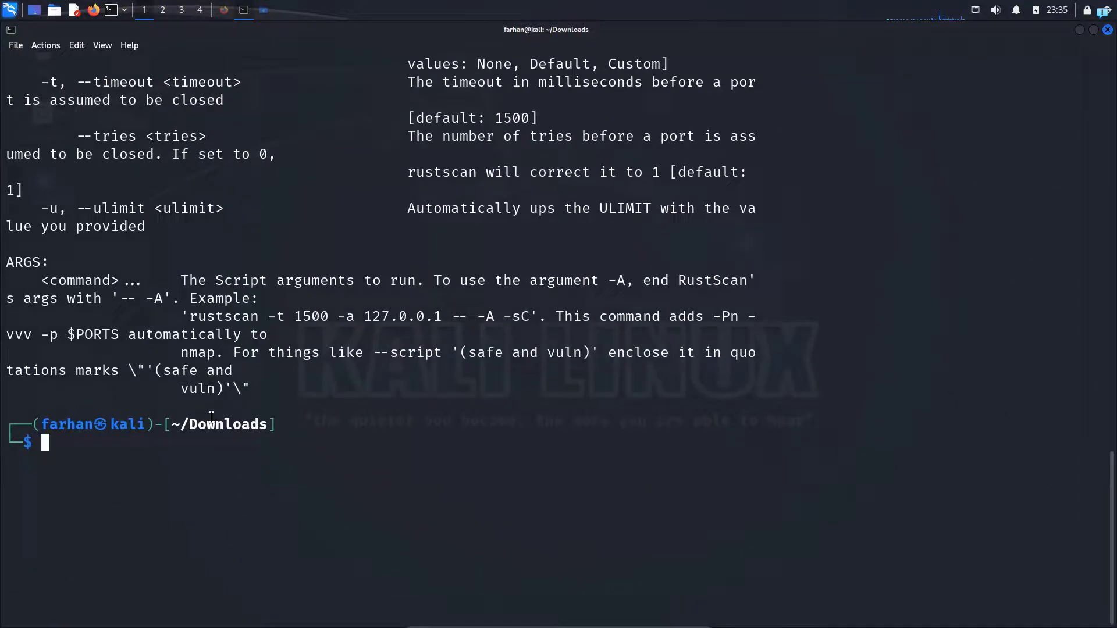
{"action": "type", "text": "rustscan -h"}
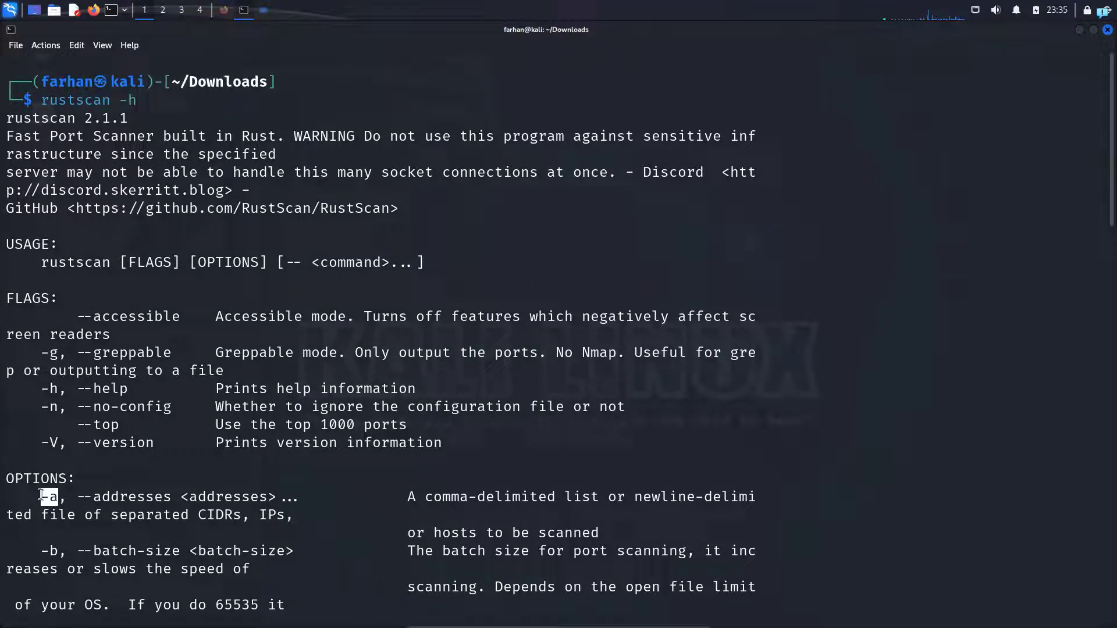
{"action": "scroll", "scroll_direction": "down", "scroll_amount": 3}
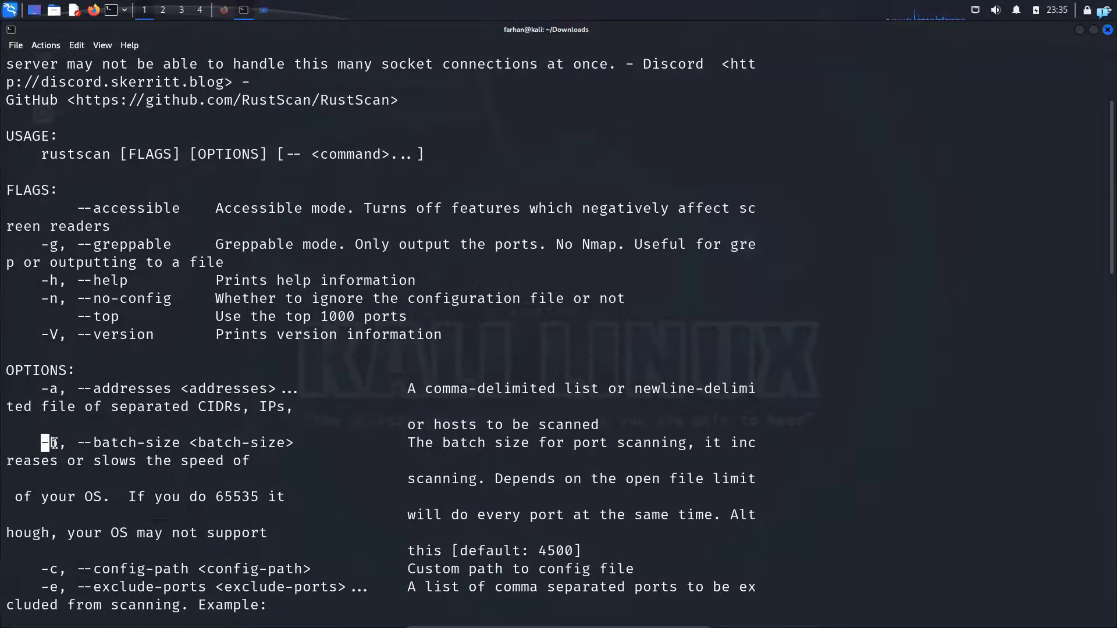
{"action": "scroll", "scroll_direction": "down", "scroll_amount": 3}
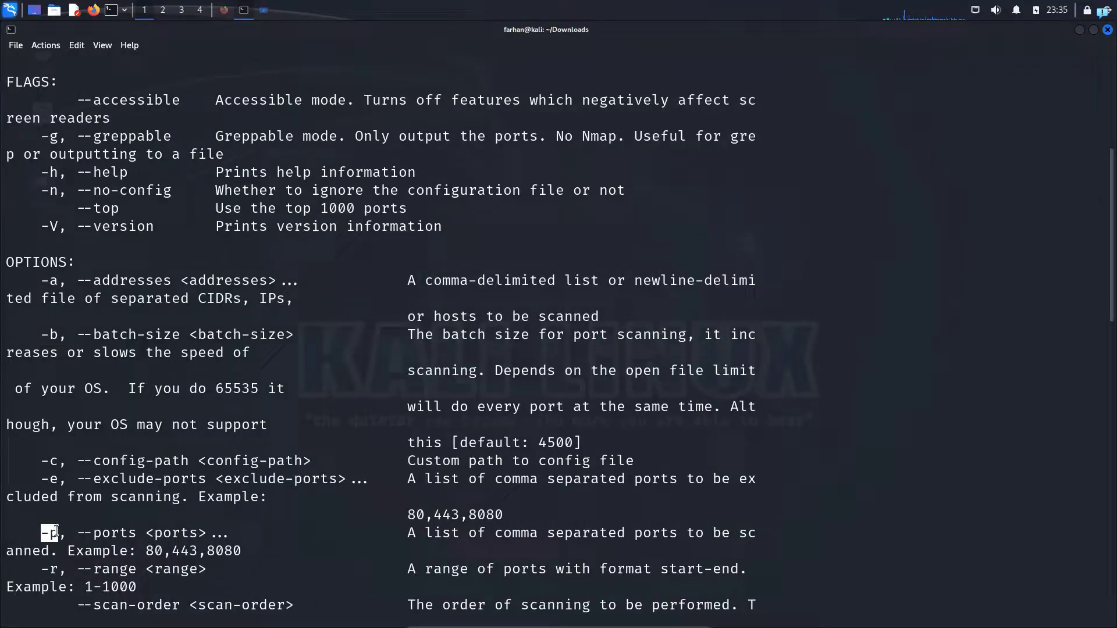
{"action": "scroll", "scroll_direction": "down", "scroll_amount": 3}
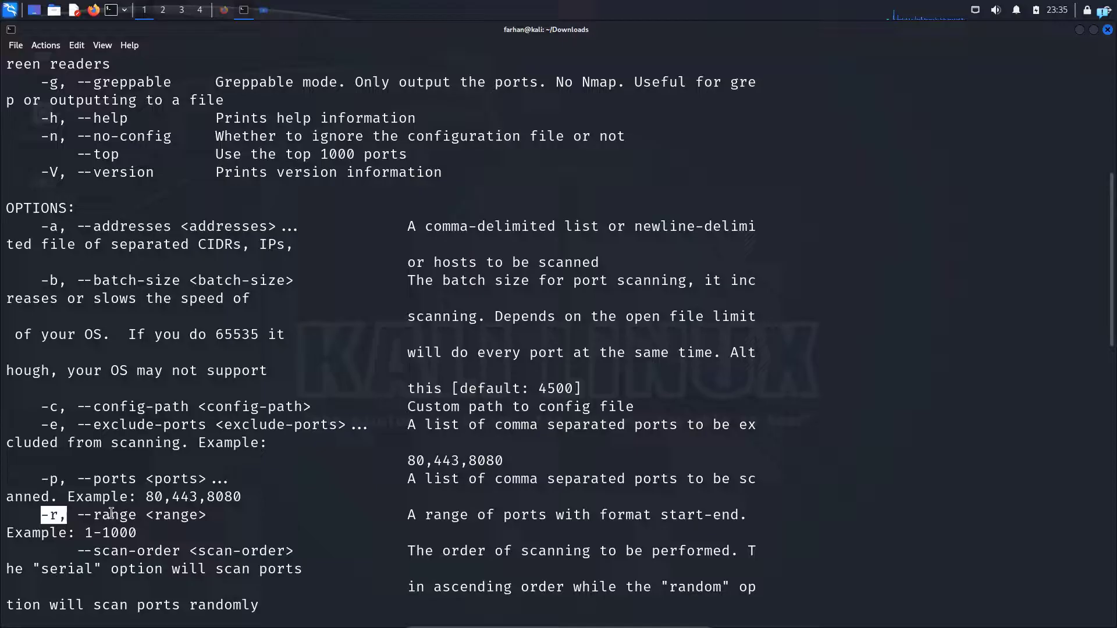
{"action": "scroll", "scroll_direction": "down", "scroll_amount": 3}
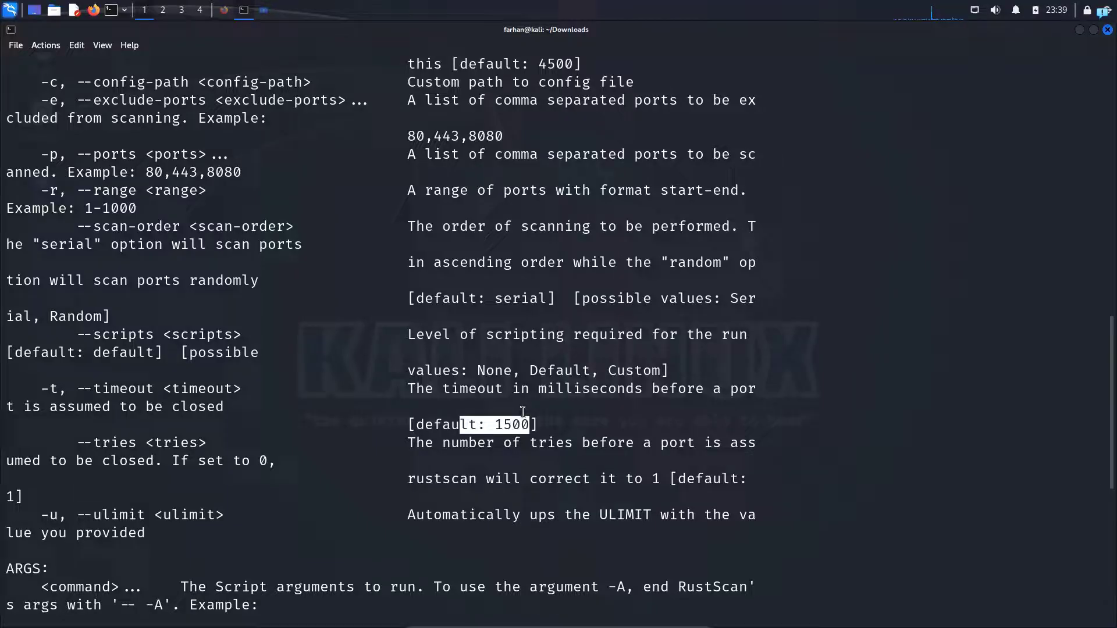
{"action": "scroll", "scroll_direction": "down", "scroll_amount": 3}
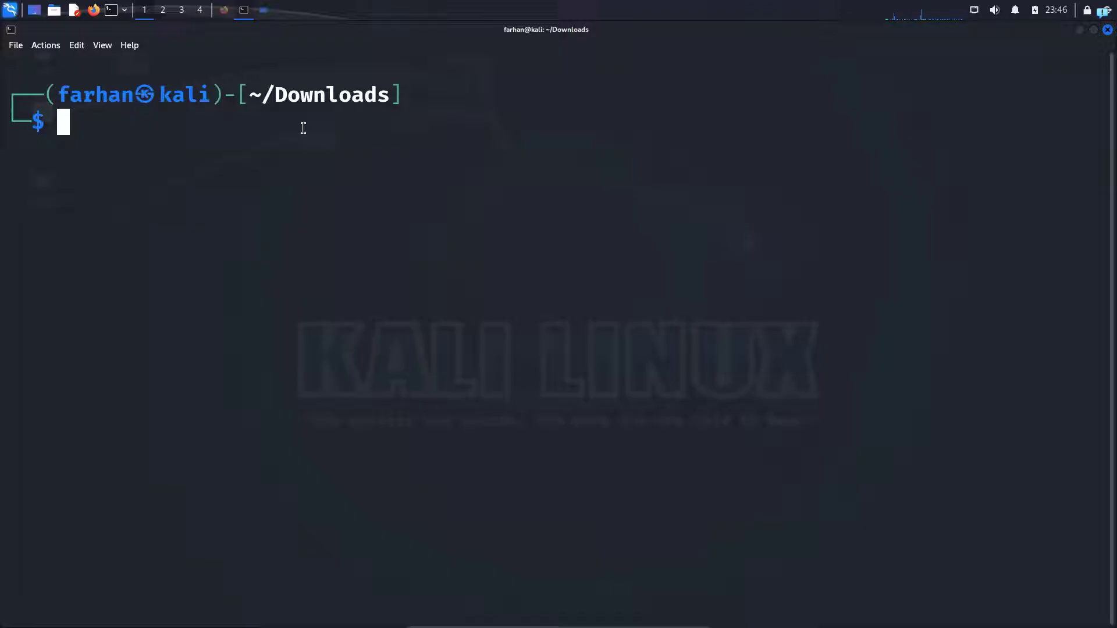
Run sudo rustscan -a 192.168.1.24 to list the host's open ports
{"action": "type", "text": "sudo rust"}
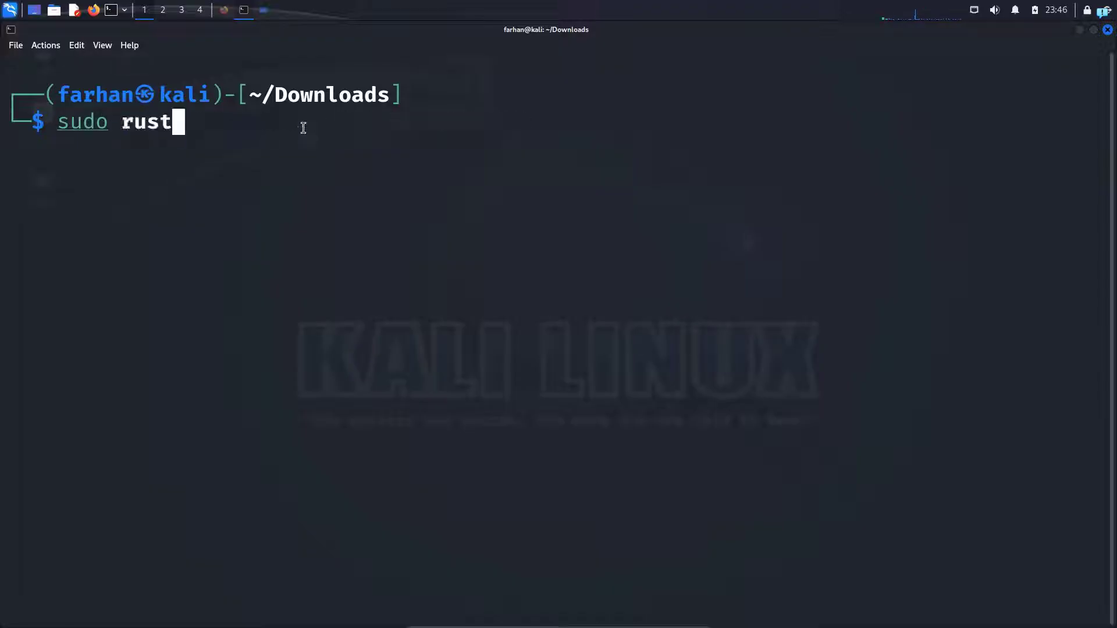
{"action": "type", "text": "scan -a"}
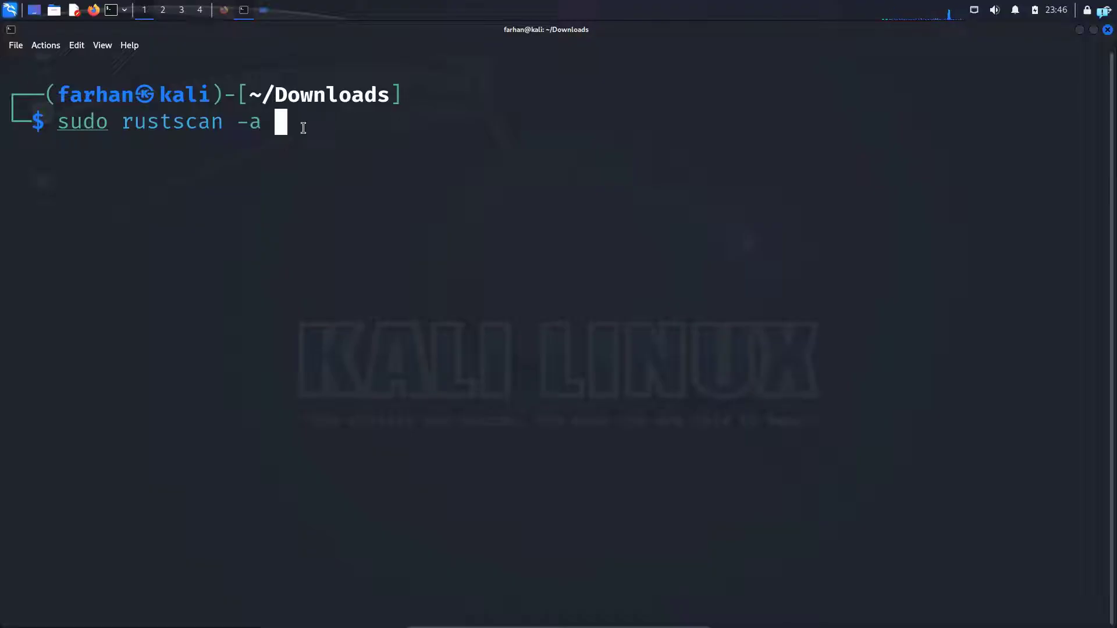
{"action": "type", "text": "192"}
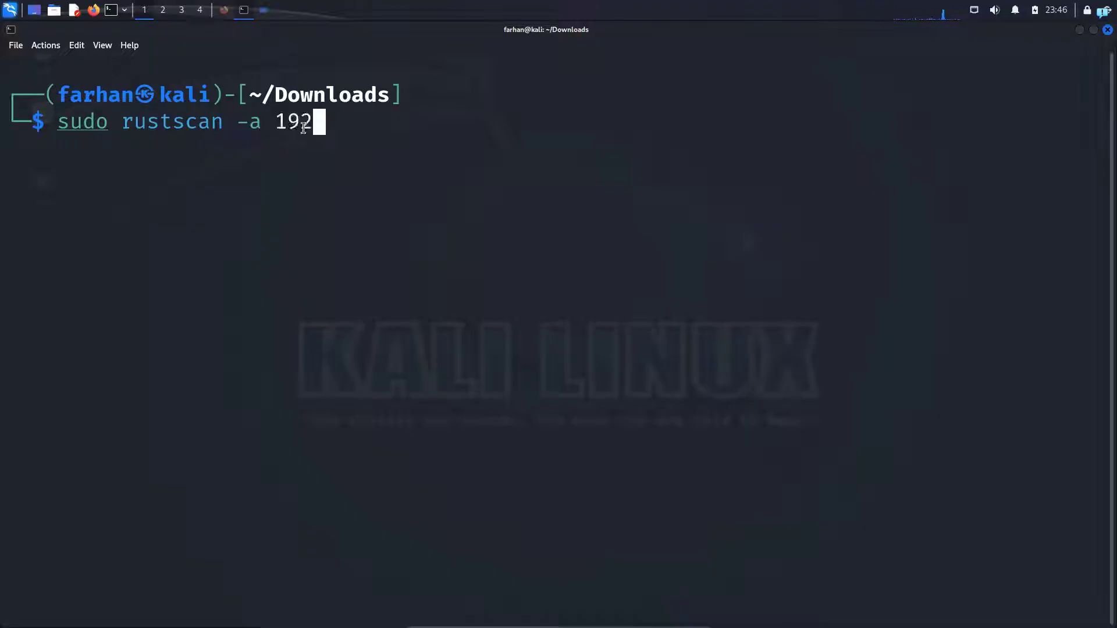
{"action": "type", "text": ".168.1.2"}
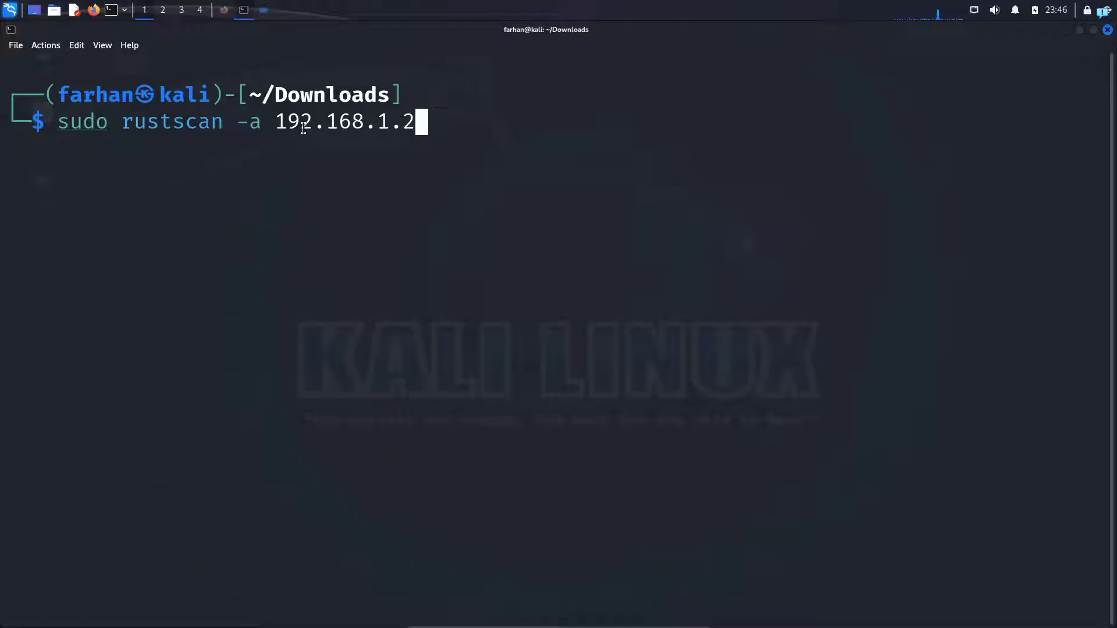
{"action": "key", "text": "BackSpace"}
{"action": "type", "text": "ww"}
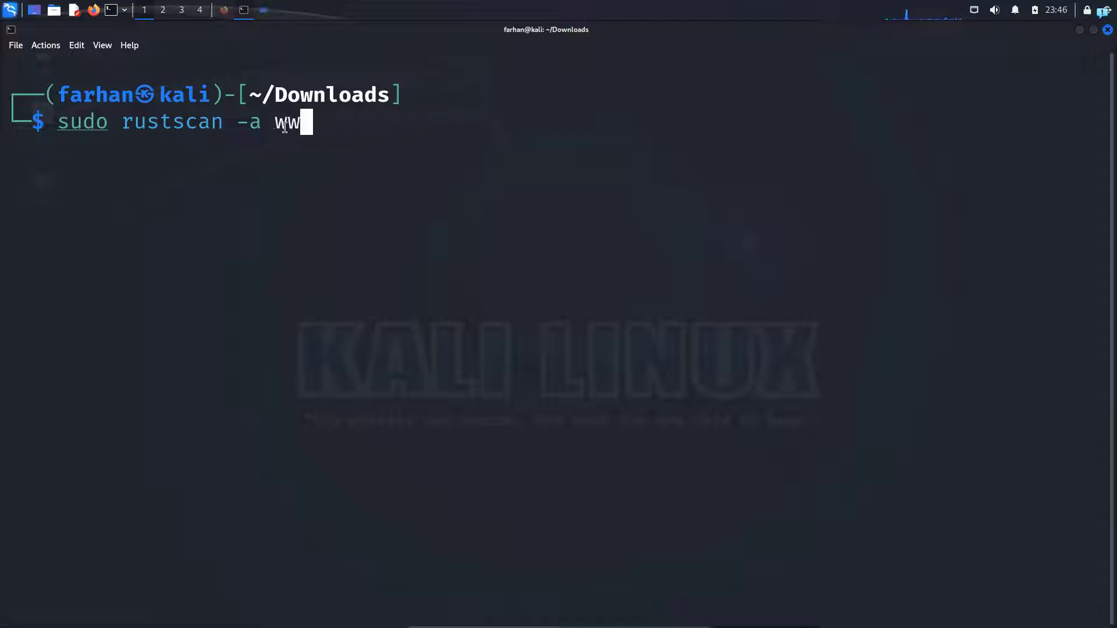
{"action": "type", "text": "192.1"}
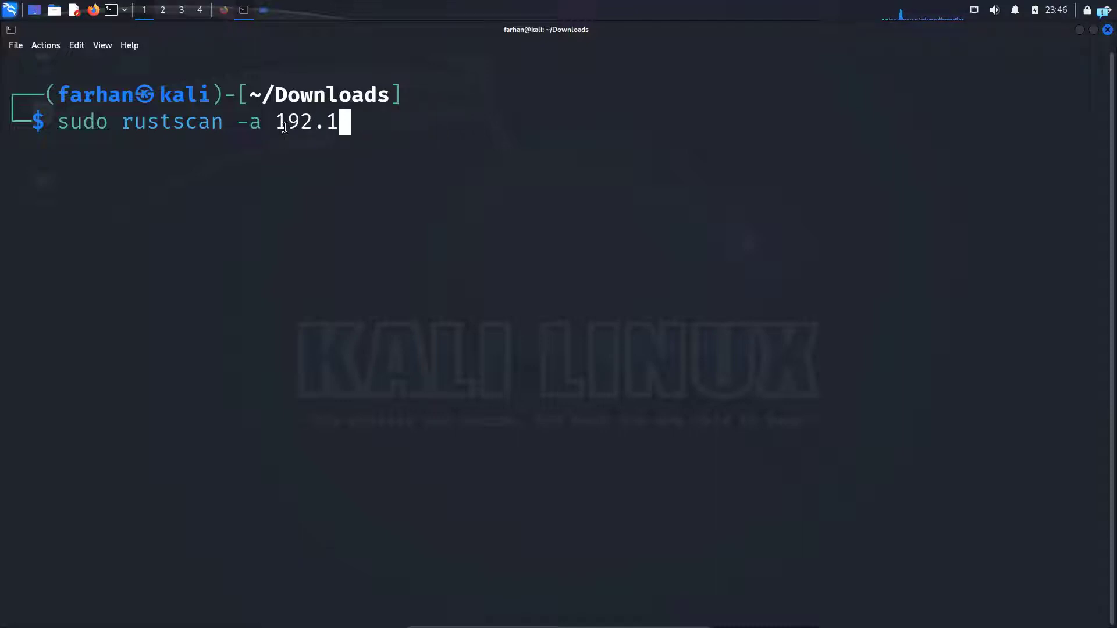
{"action": "type", "text": "68.1.24"}
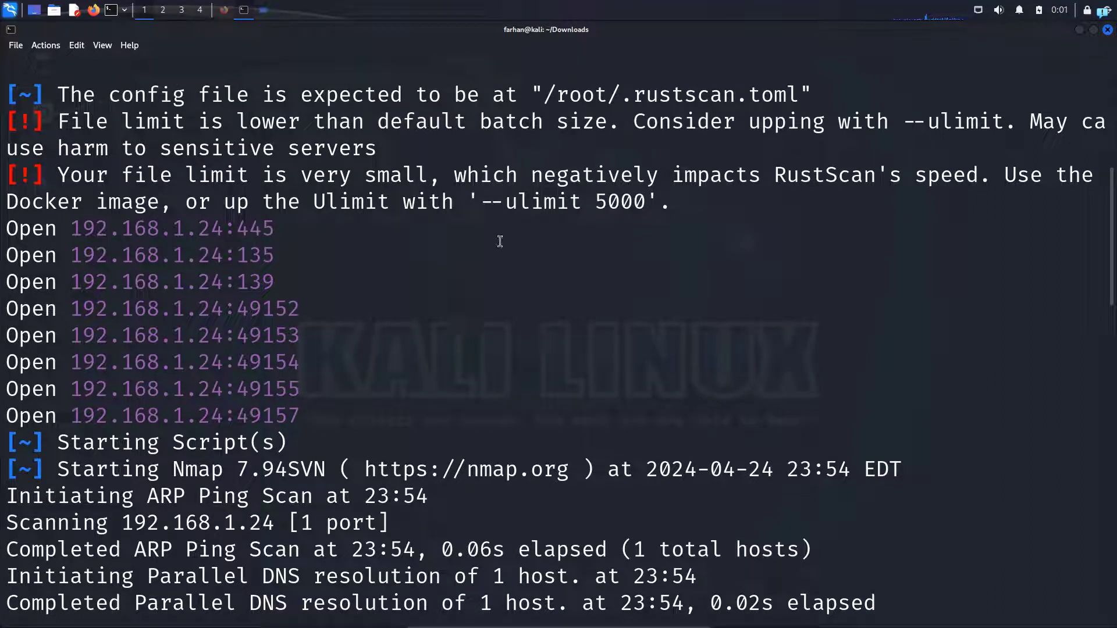
Note the suggested --ulimit 5000 from the warning and clear the terminal
{"action": "double_click", "coordinate": [561, 201]}
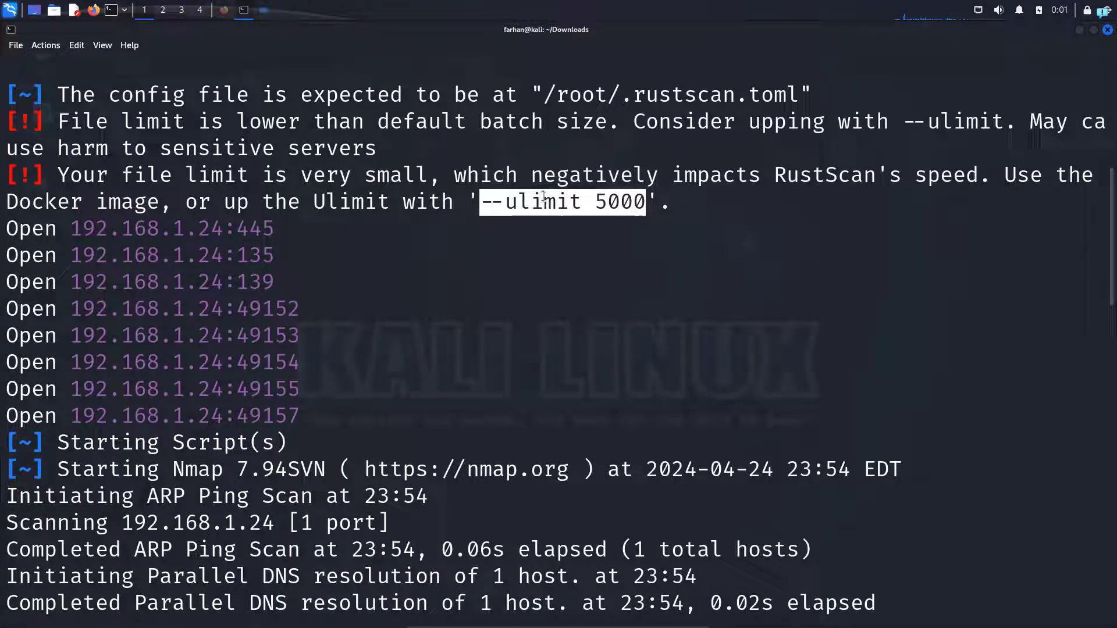
{"action": "type", "text": "clear"}
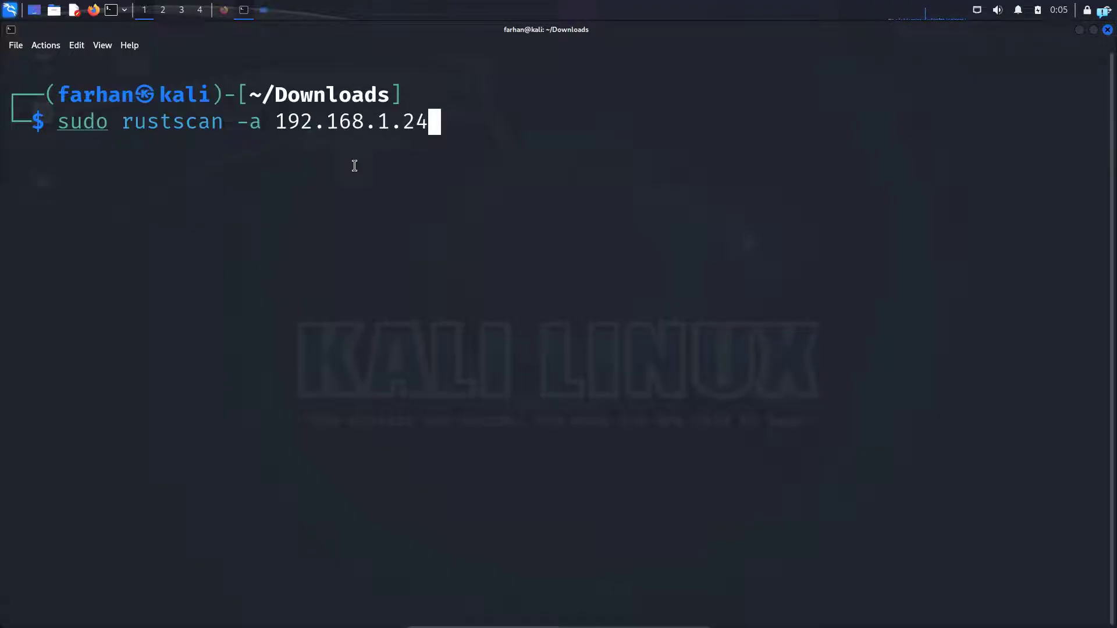
Try adding a -p 80,44 port list to the rustscan command, then discard it
{"action": "type", "text": ","}
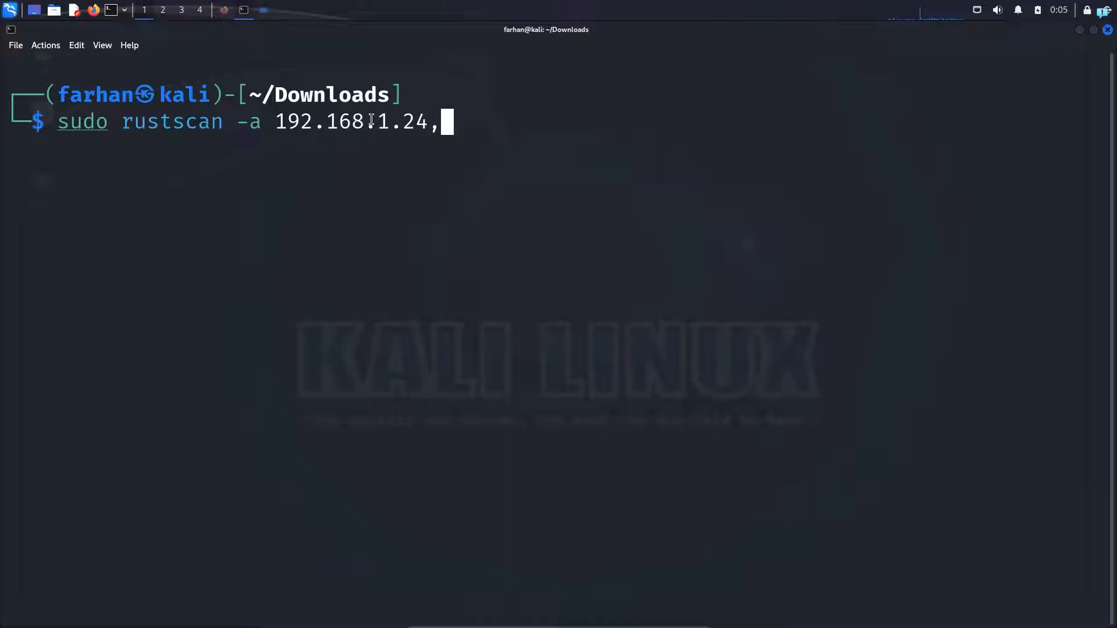
{"action": "key", "text": "BackSpace"}
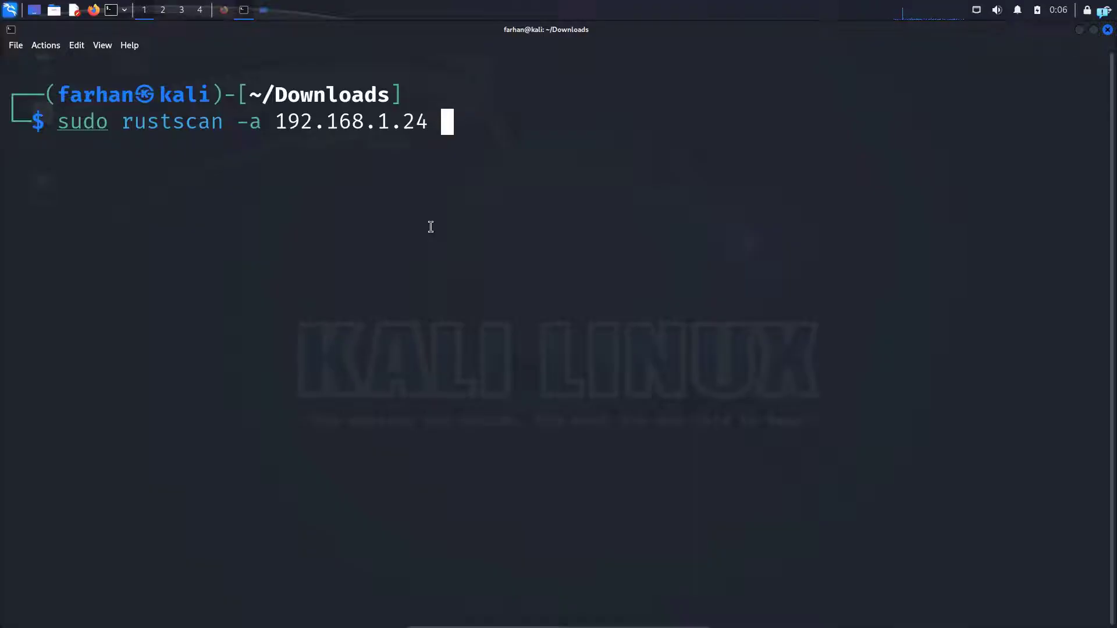
{"action": "type", "text": "-"}
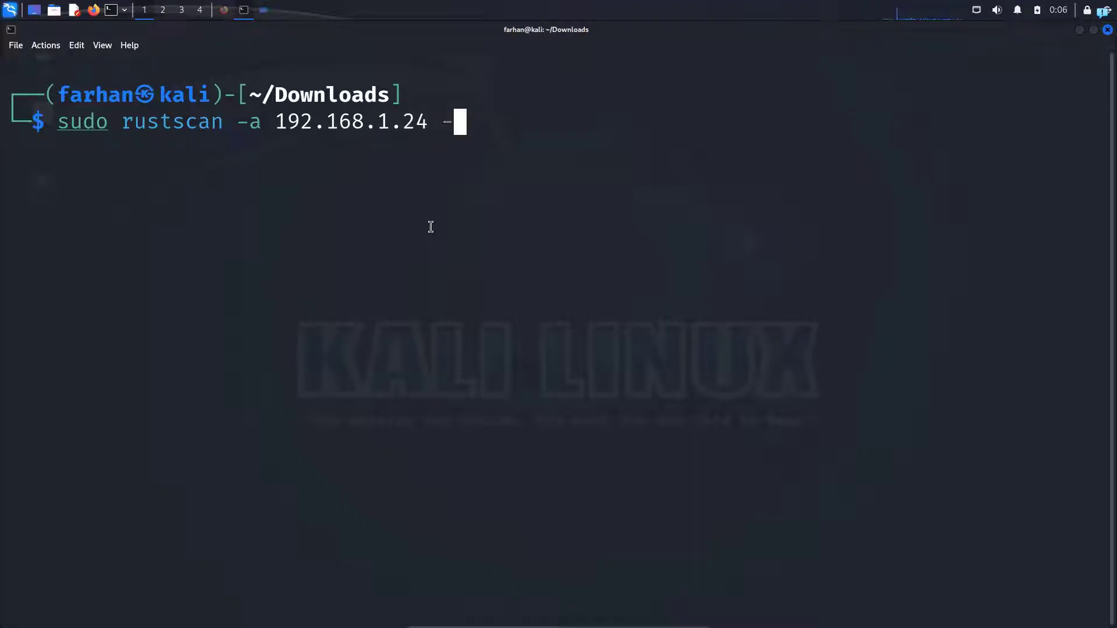
{"action": "type", "text": "p"}
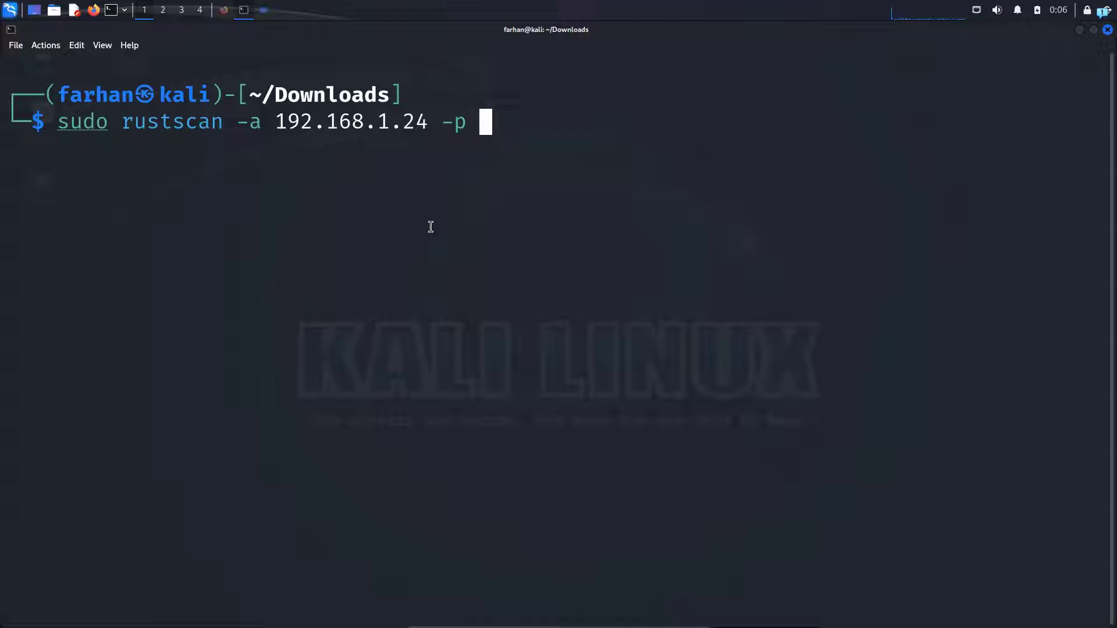
{"action": "type", "text": "80"}
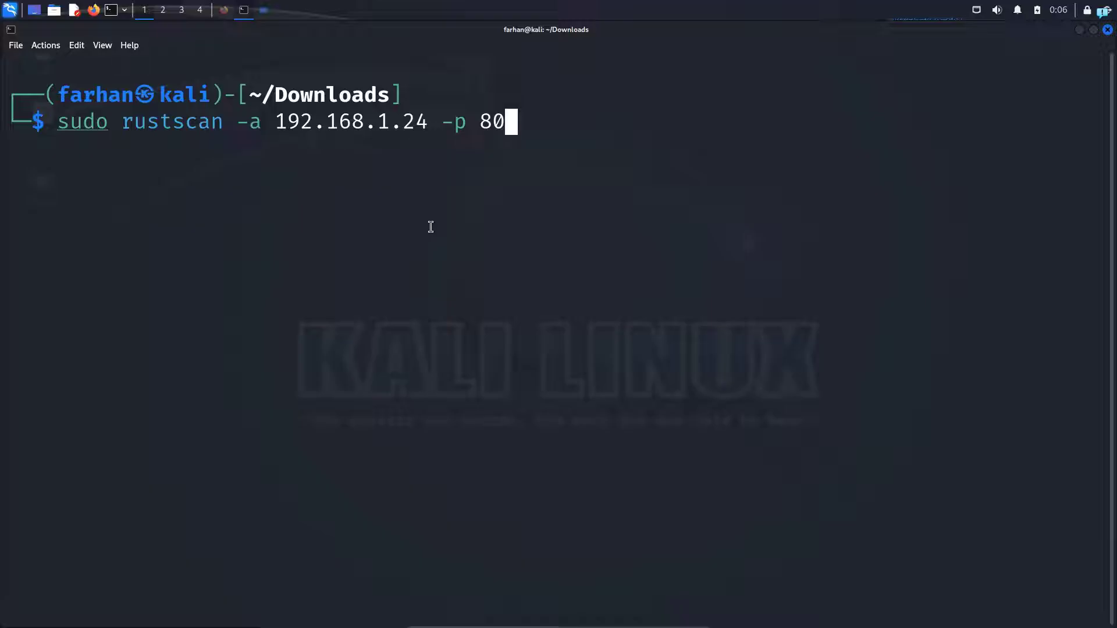
{"action": "type", "text": ",44"}
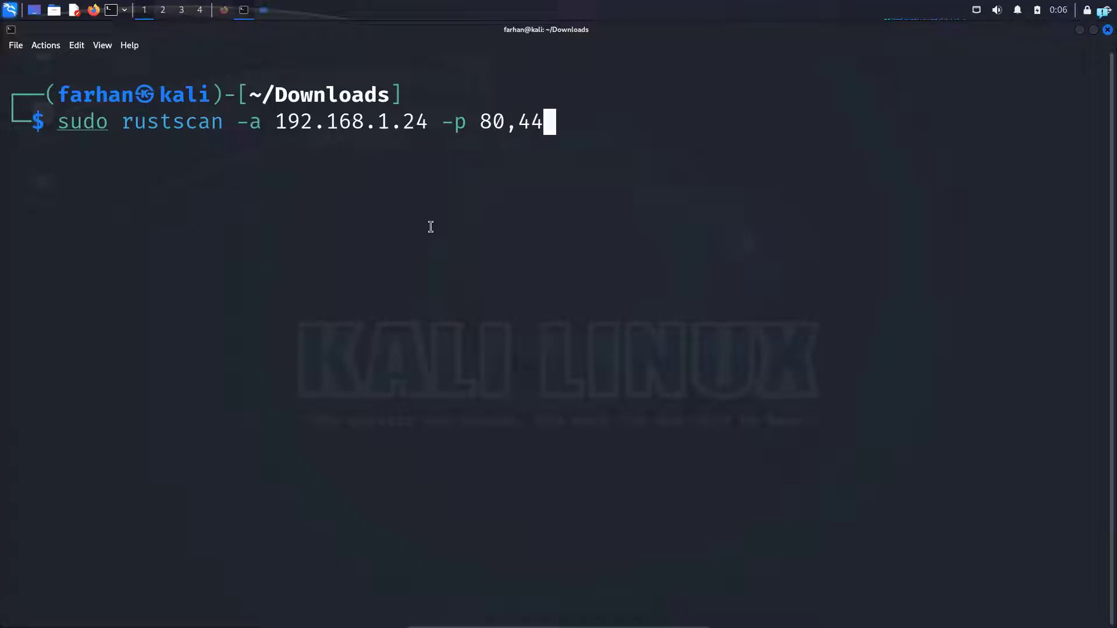
{"action": "key", "text": "BackSpace"}
{"action": "type", "text": "-"}
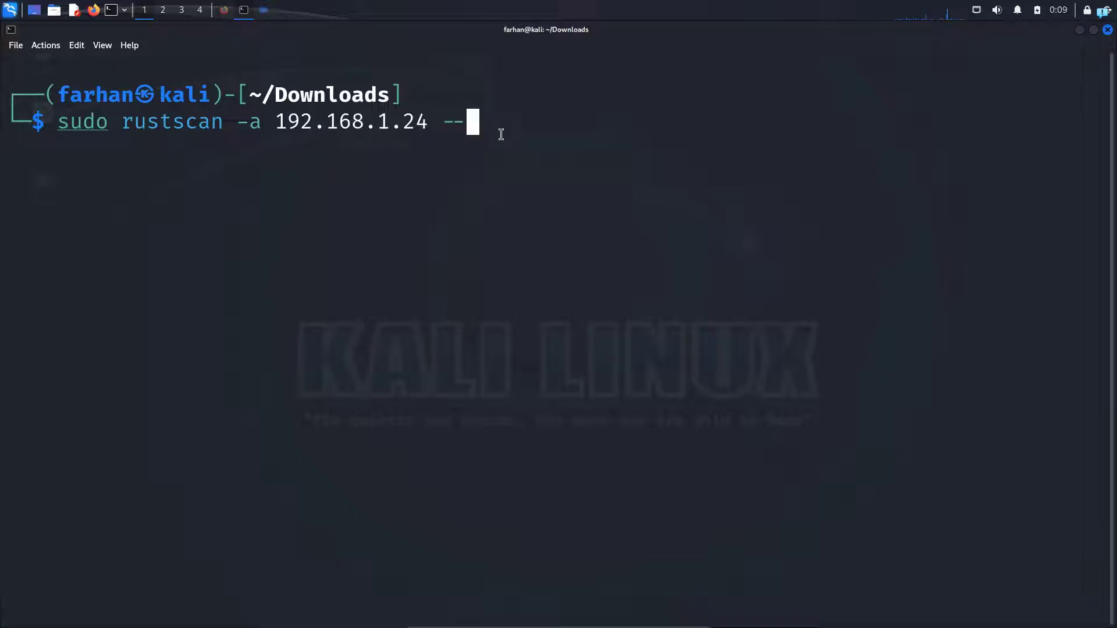
Run the scan of 192.168.1.24 with --range 1-1000 and --ulimit 5000
{"action": "type", "text": "range"}
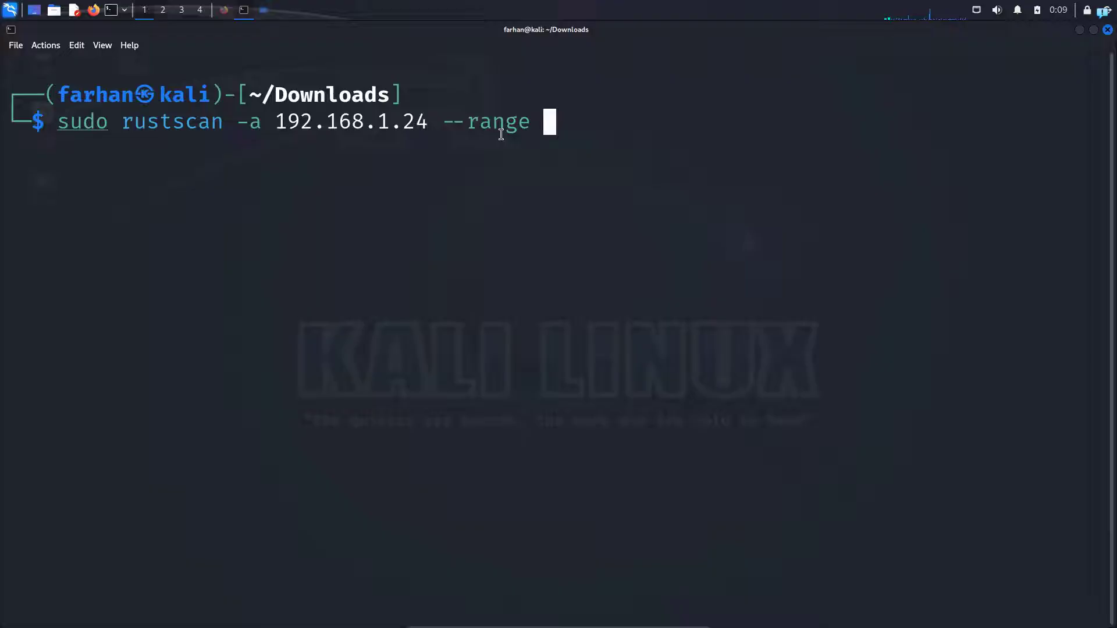
{"action": "type", "text": "1-1000"}
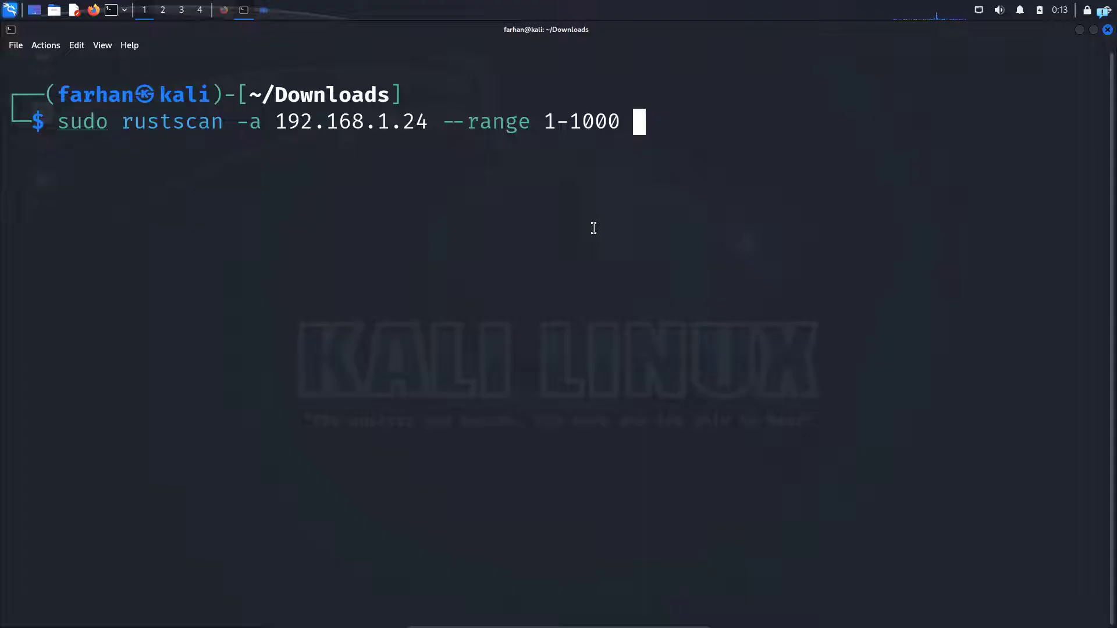
{"action": "type", "text": "--ulimit 5000"}
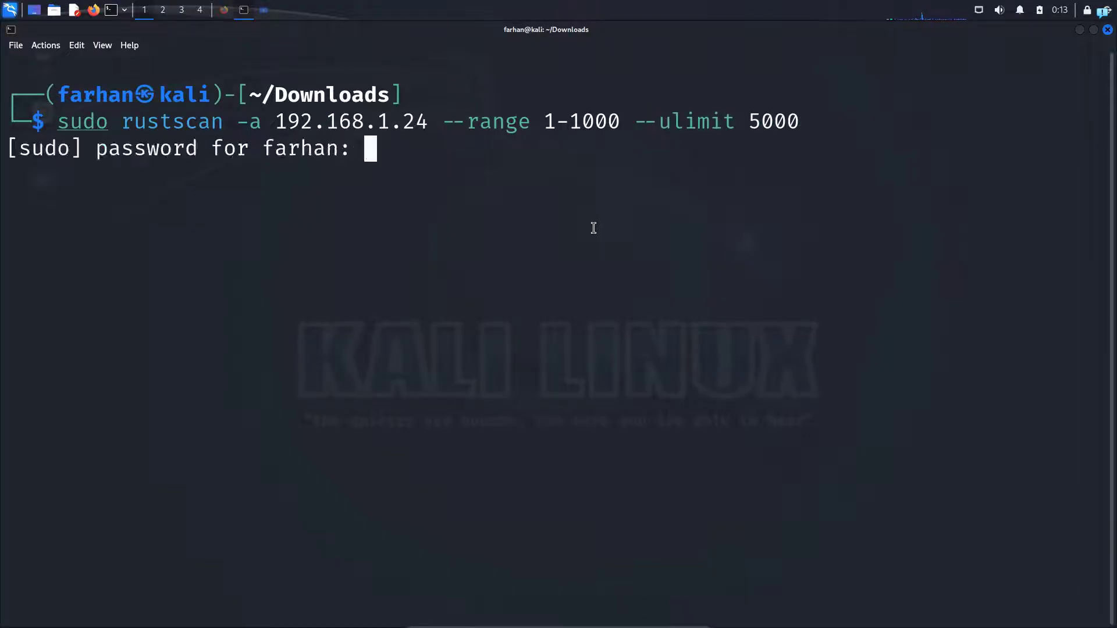
{"action": "key", "text": "Return"}
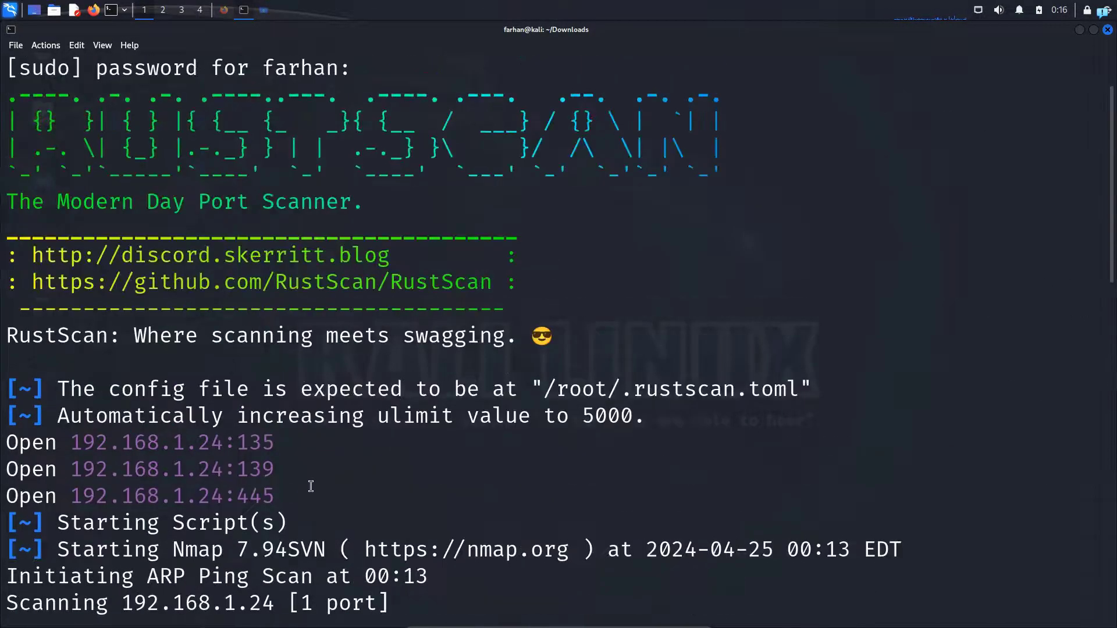
Scroll through the ranged scan output showing ports 135, 139 and 445 open
{"action": "scroll", "scroll_direction": "down", "scroll_amount": 3}
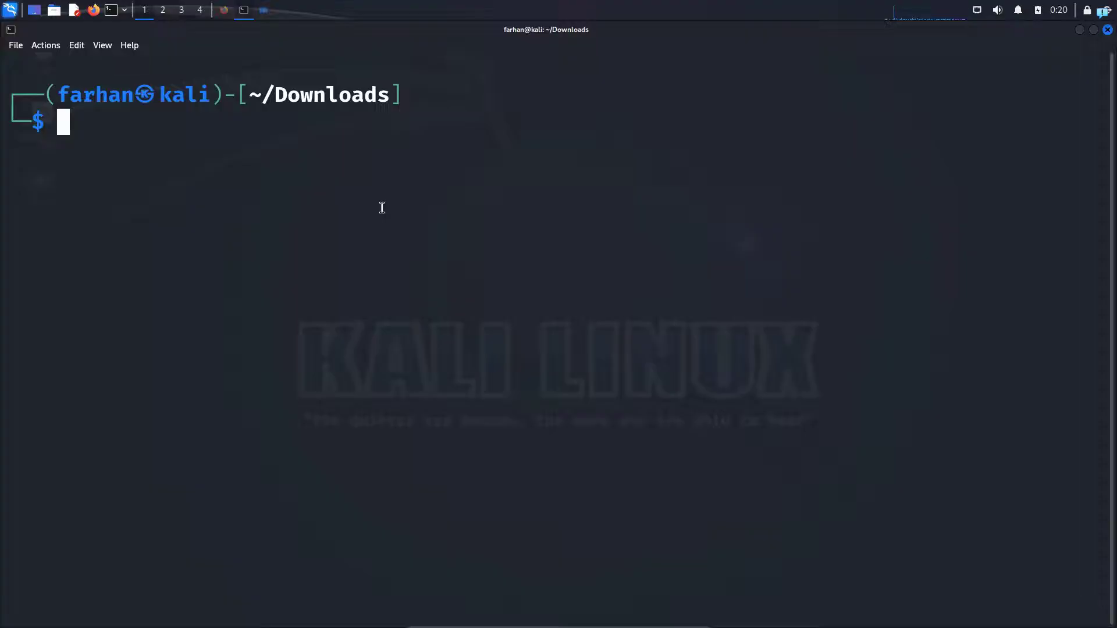
Recall the ranged rustscan command and append nmap arguments "-- -A", replacing -sV -O -sC
{"action": "type", "text": "clear"}
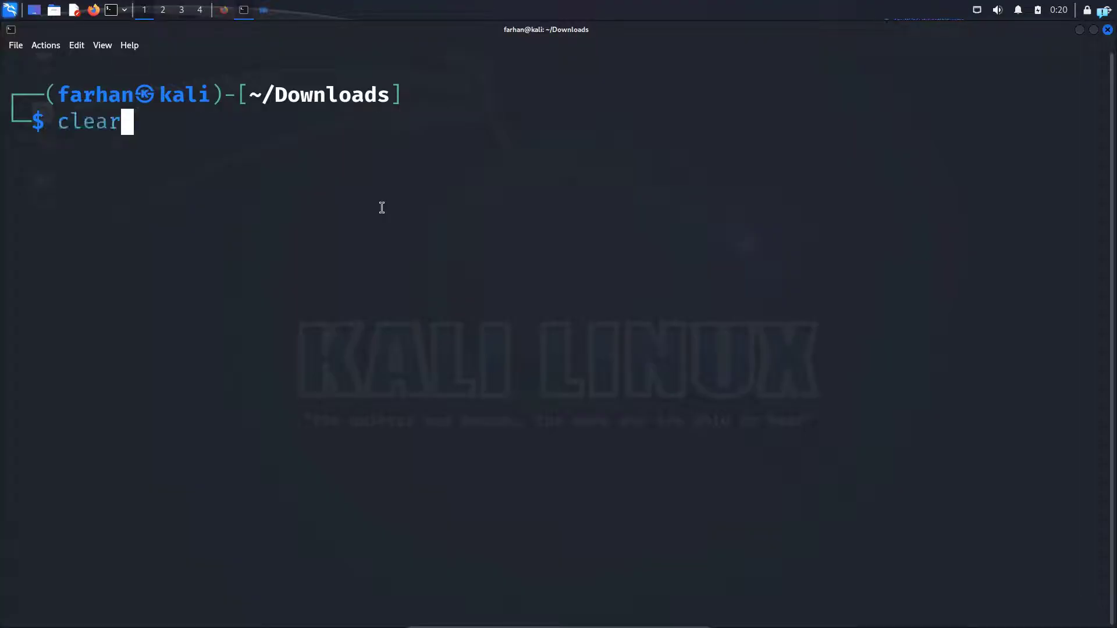
{"action": "type", "text": "sudo rustscan -a 192.168.1.24 --range 1-1000 --ulimit 5000"}
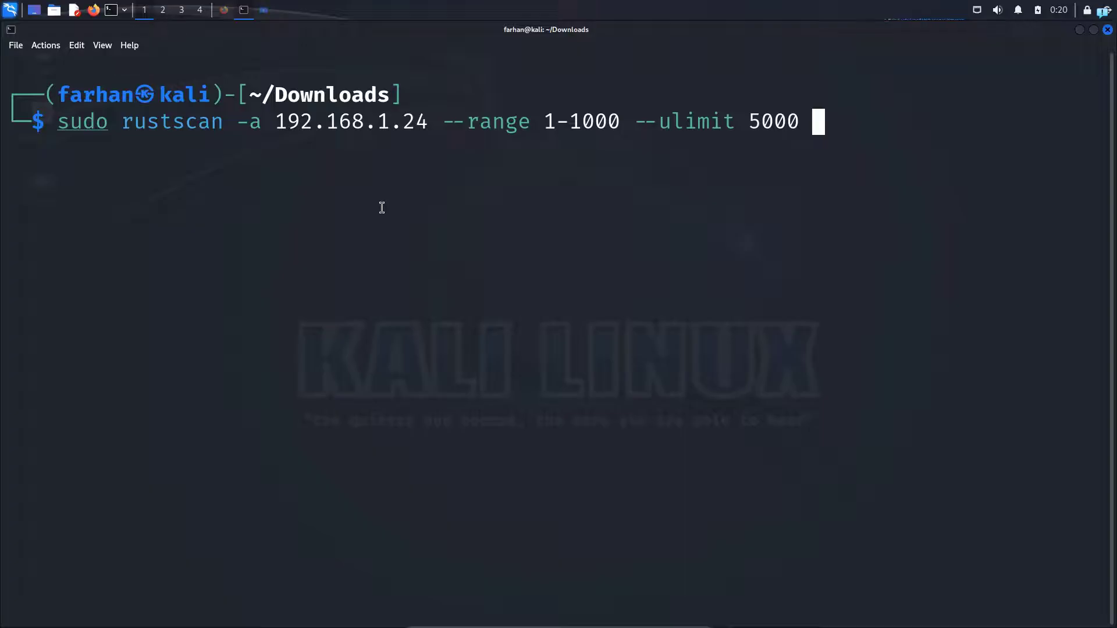
{"action": "type", "text": "--"}
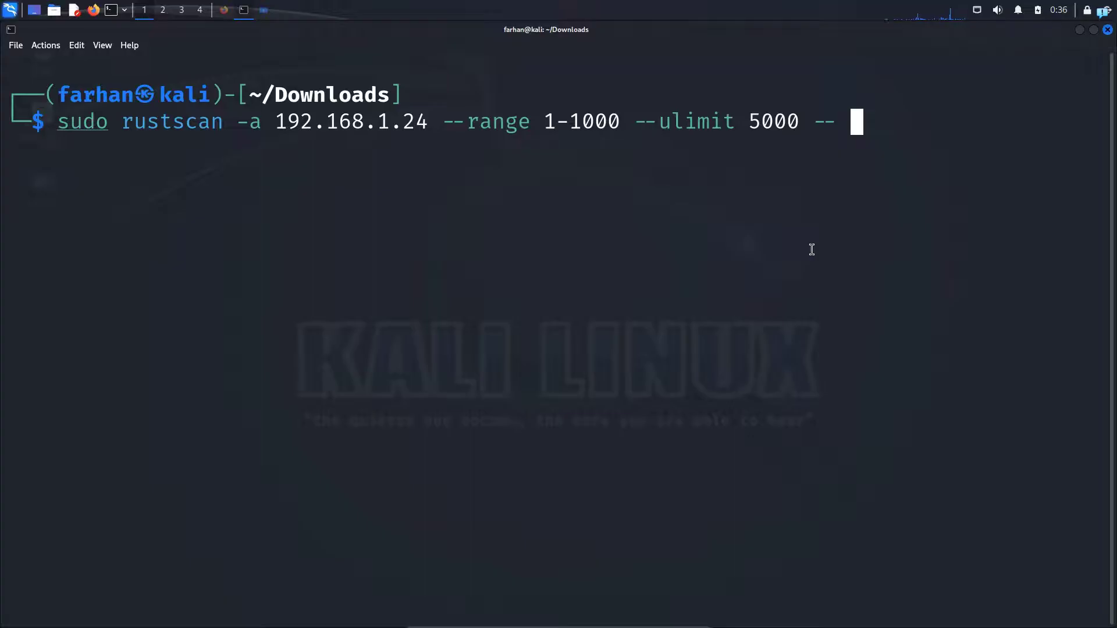
{"action": "type", "text": "-sV"}
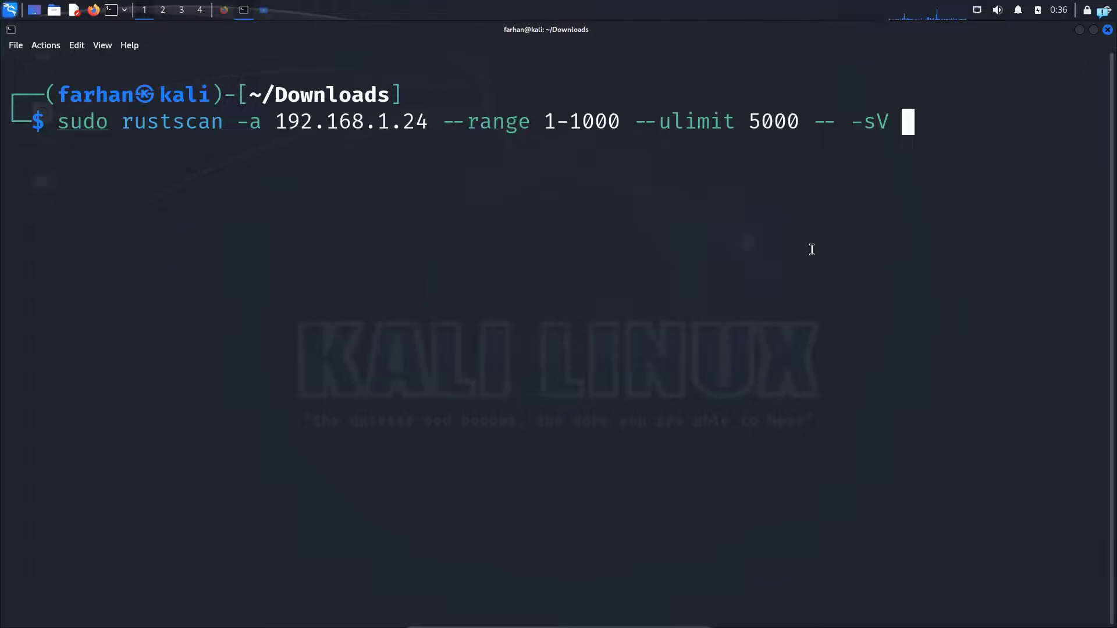
{"action": "type", "text": "-O"}
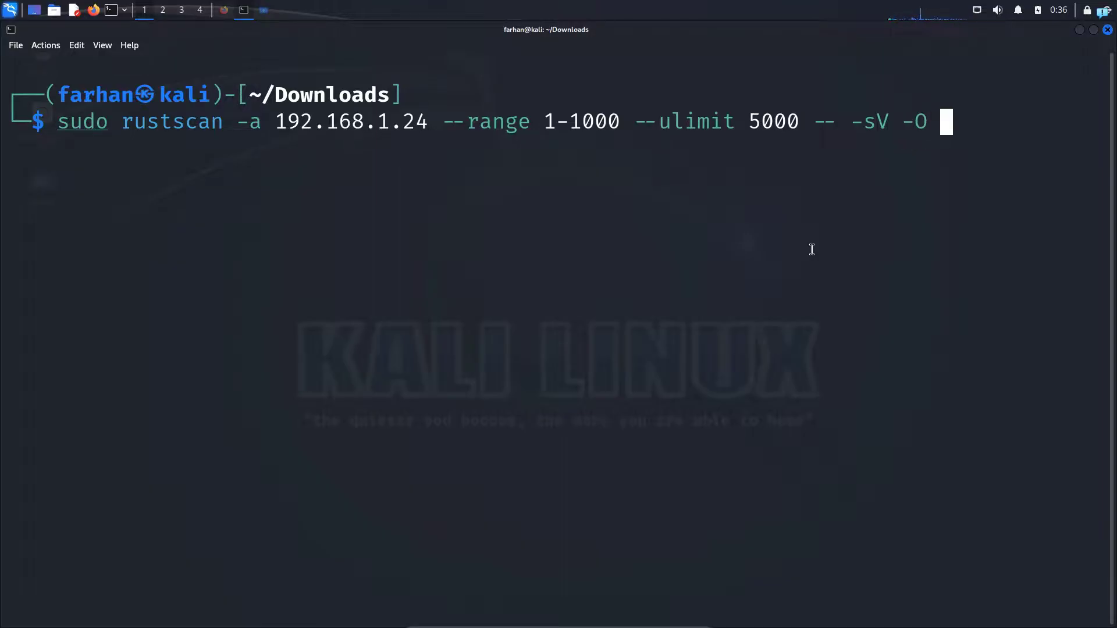
{"action": "type", "text": "-sC"}
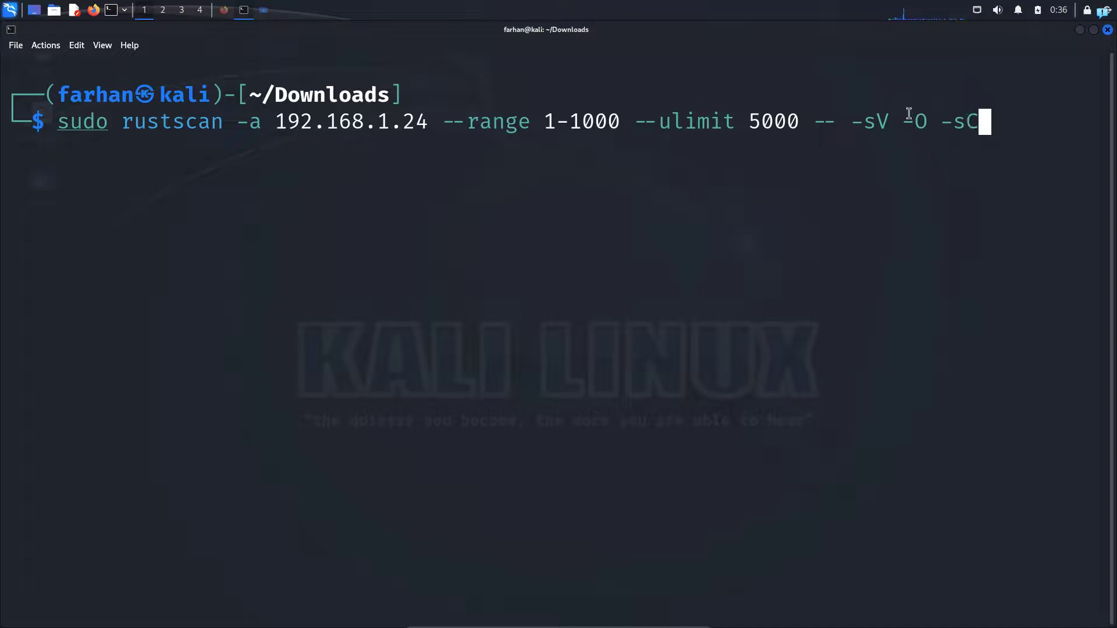
{"action": "mouse_move", "coordinate": [841, 146]}
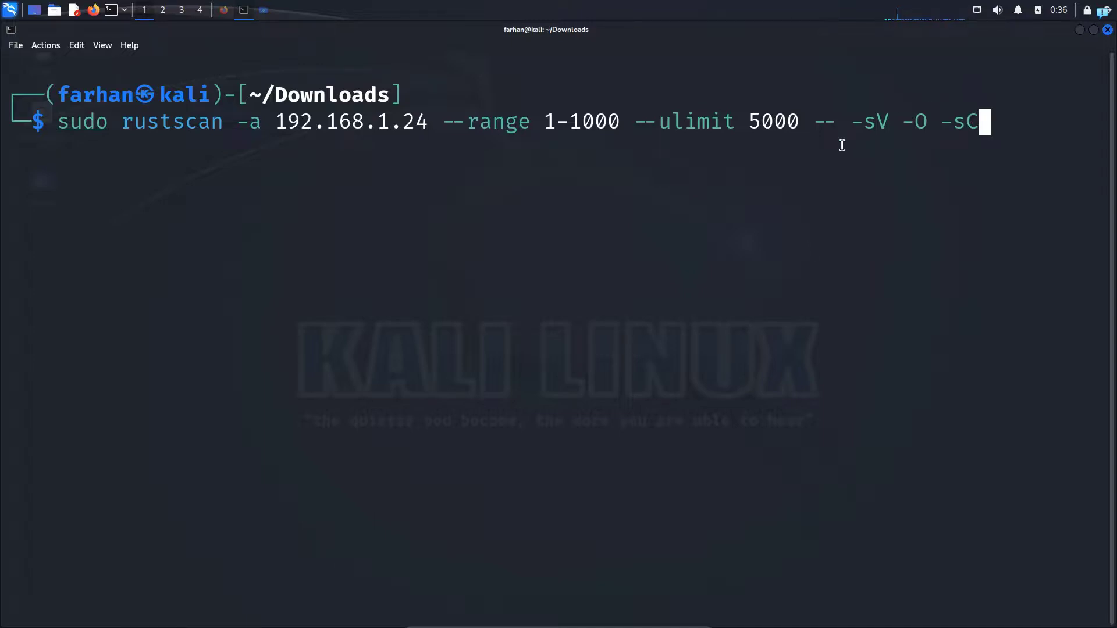
{"action": "key", "text": "BackSpace"}
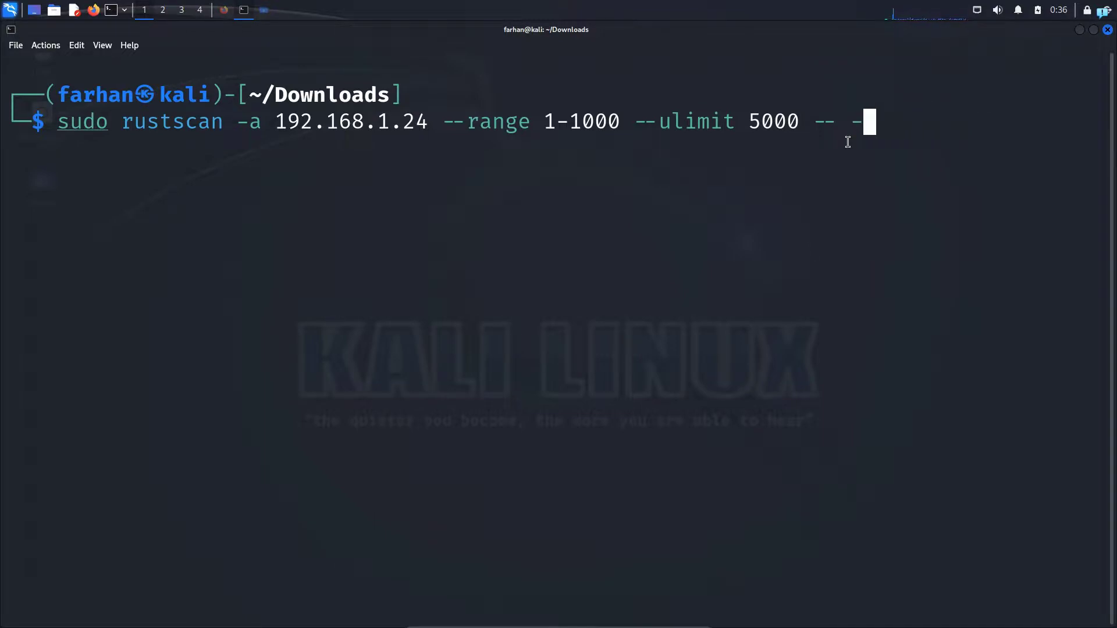
{"action": "type", "text": "A"}
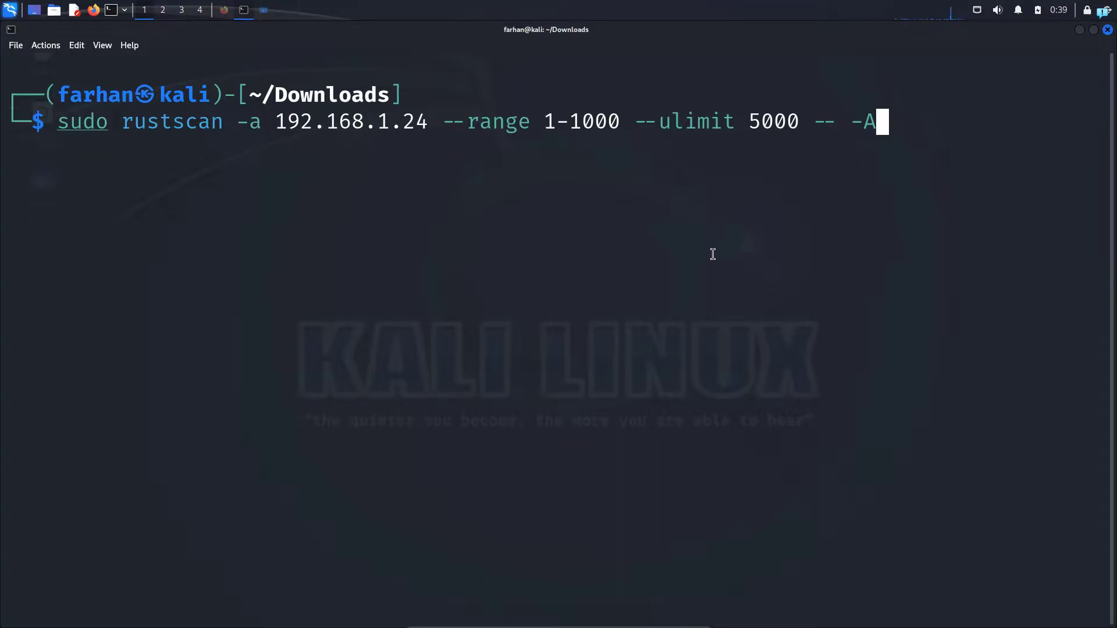
Run the aggressive nmap-piped scan and scroll to the SMB script results identifying Windows 7 Ultimate
{"action": "key", "text": "Return"}
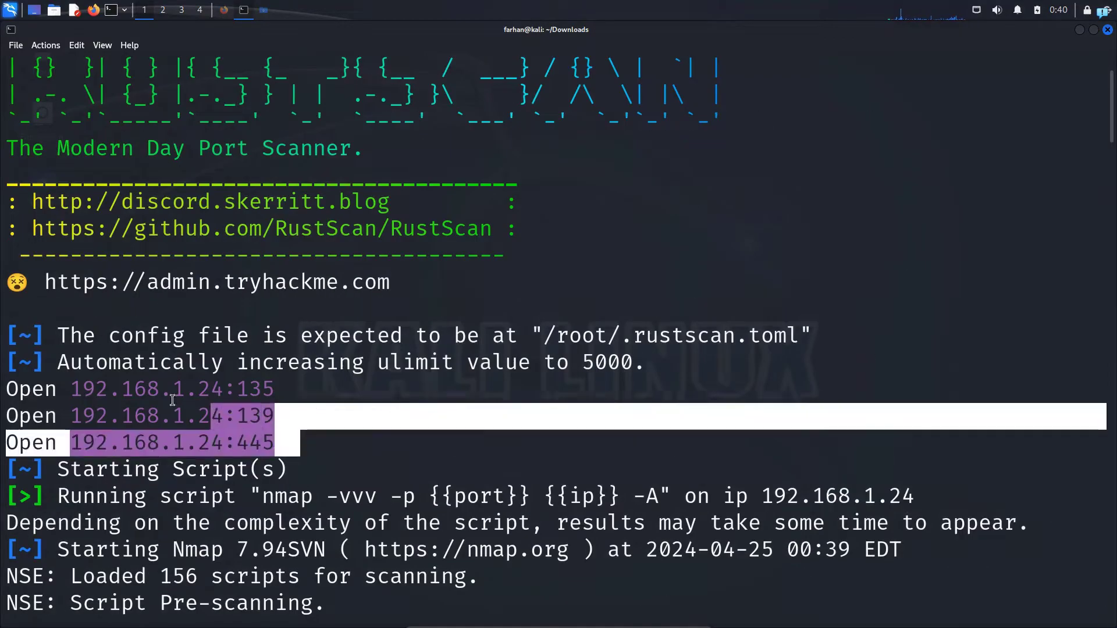
{"action": "scroll", "scroll_direction": "down", "scroll_amount": 3}
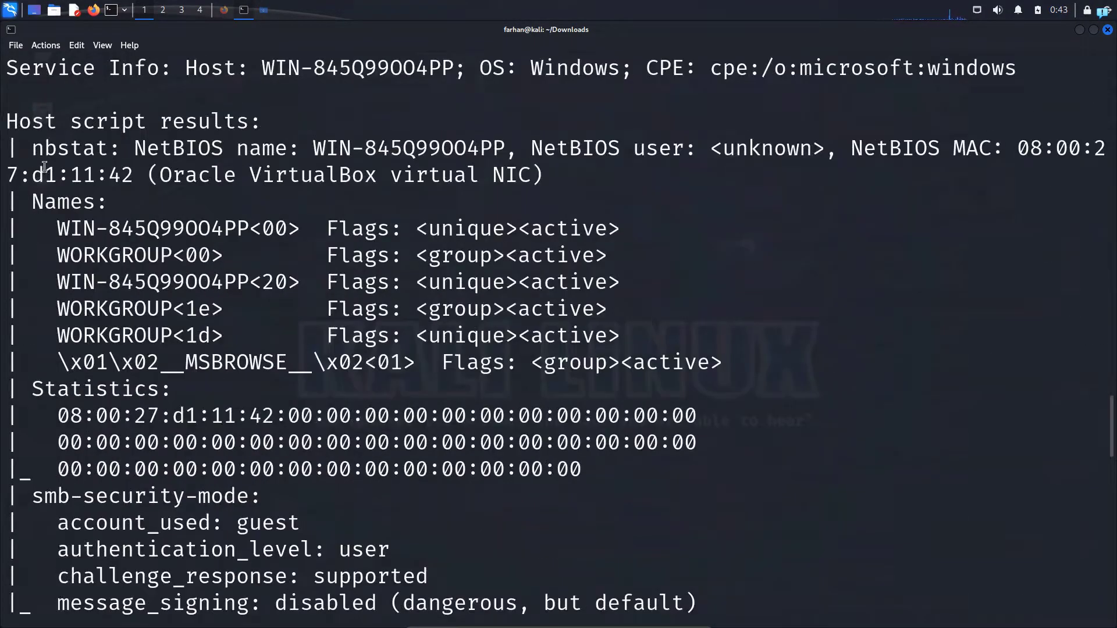
{"action": "scroll", "scroll_direction": "down", "scroll_amount": 3}
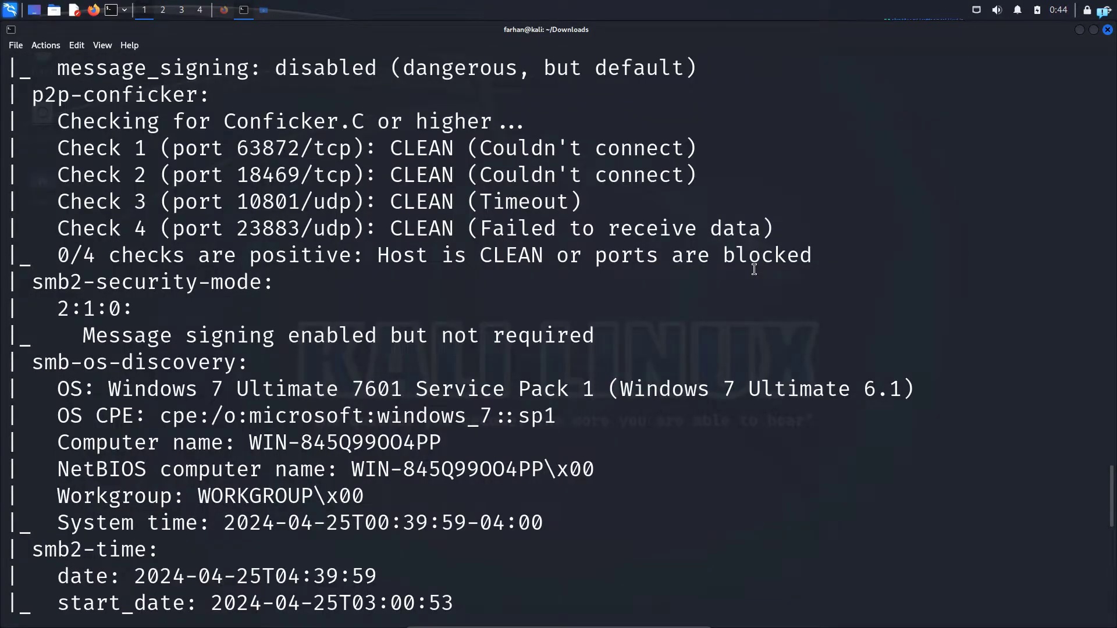